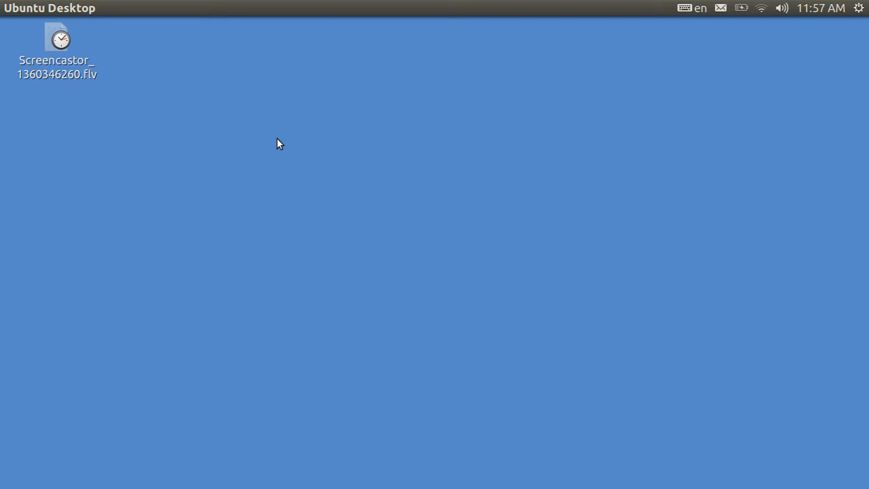
mouse_move(113, 111)
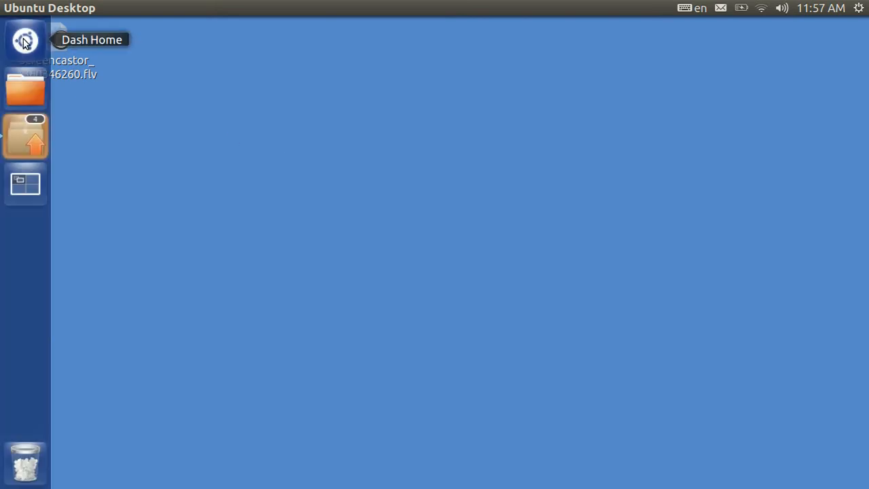
Step: Open the Dash and search 'ub' to list Ubuntu Software Center
click(25, 41)
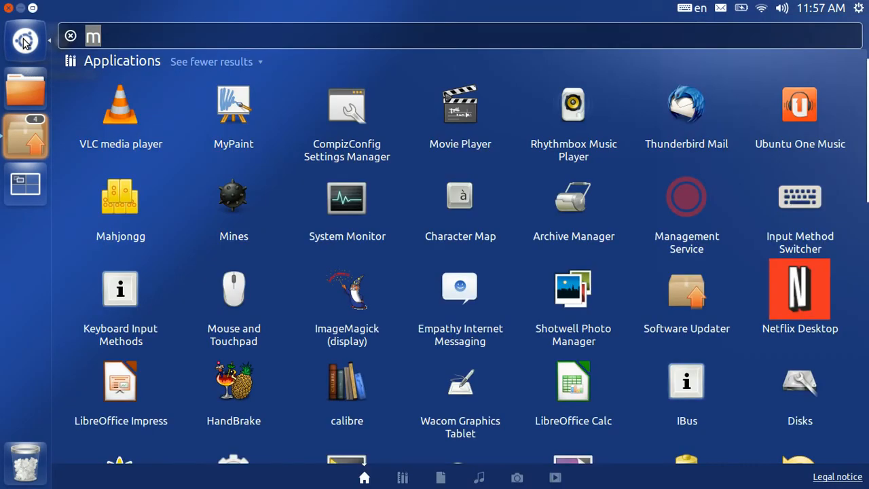
text(u)
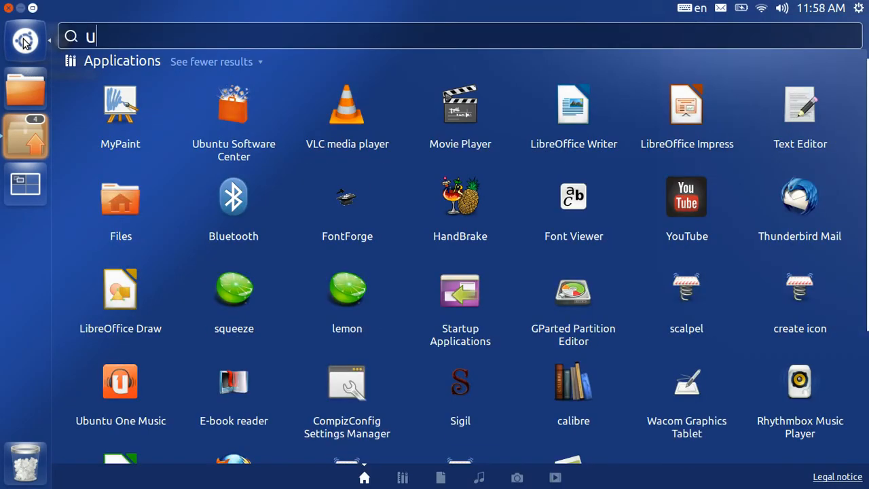
text(b)
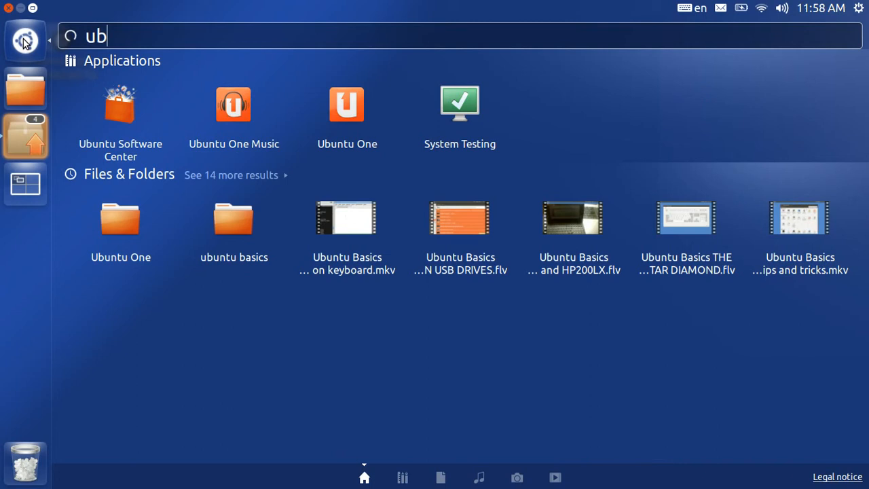
mouse_move(117, 94)
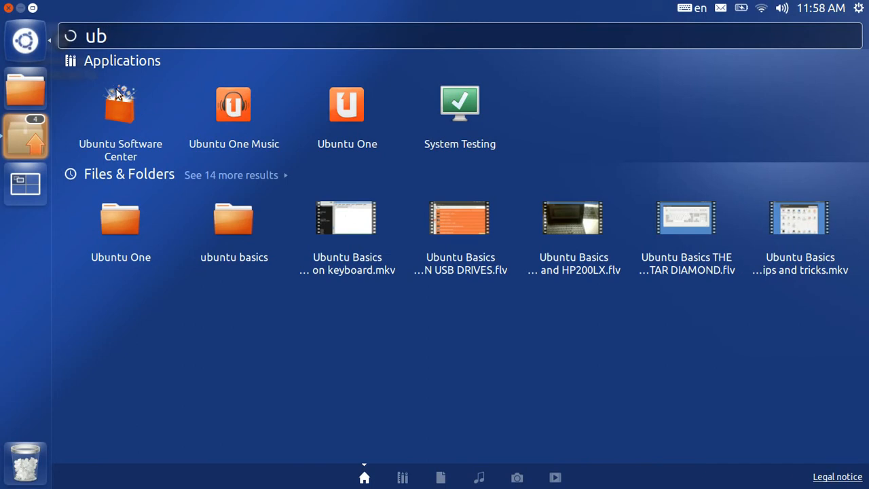
Step: Search the Software Center for 'myp', see MyPaint installed, and close the store
key(Escape)
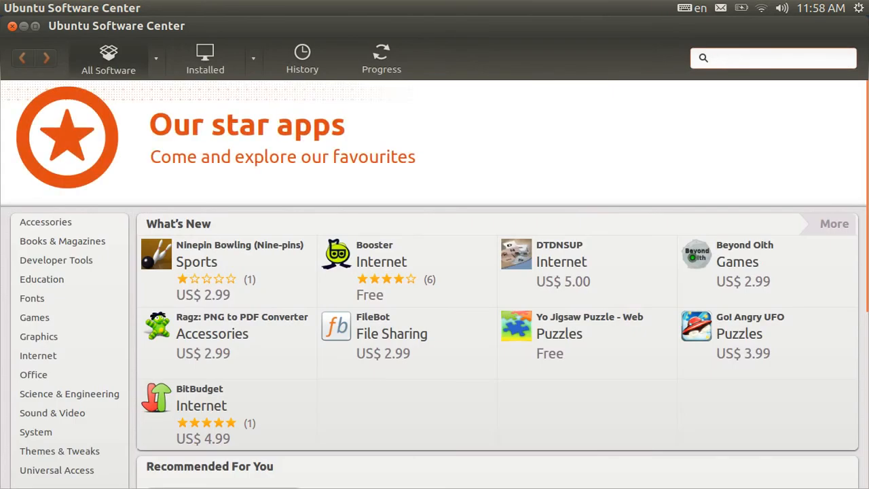
text(myp)
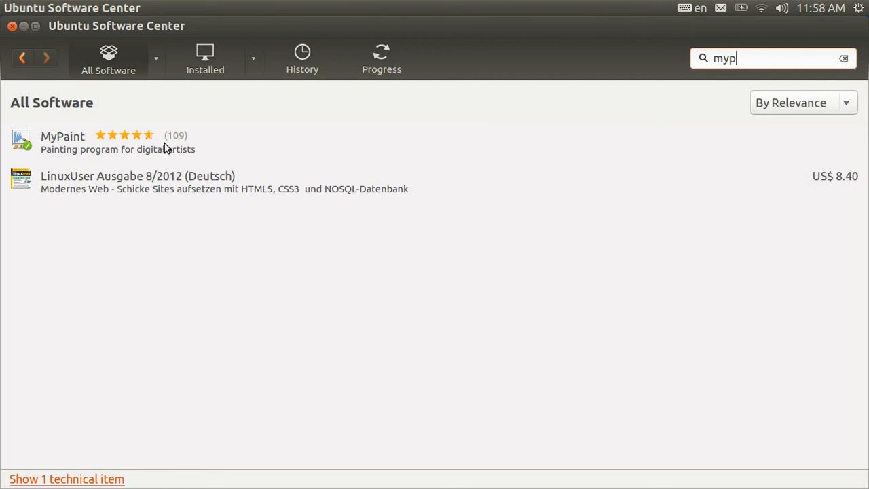
mouse_move(36, 149)
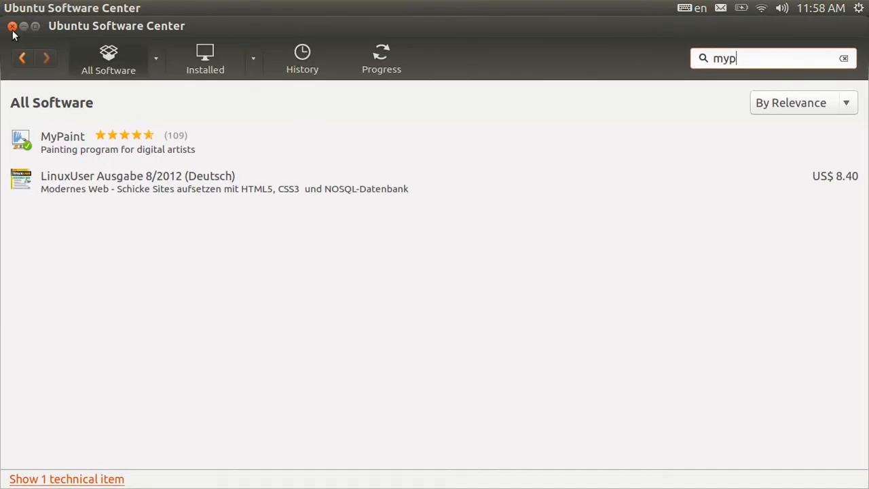
click(12, 26)
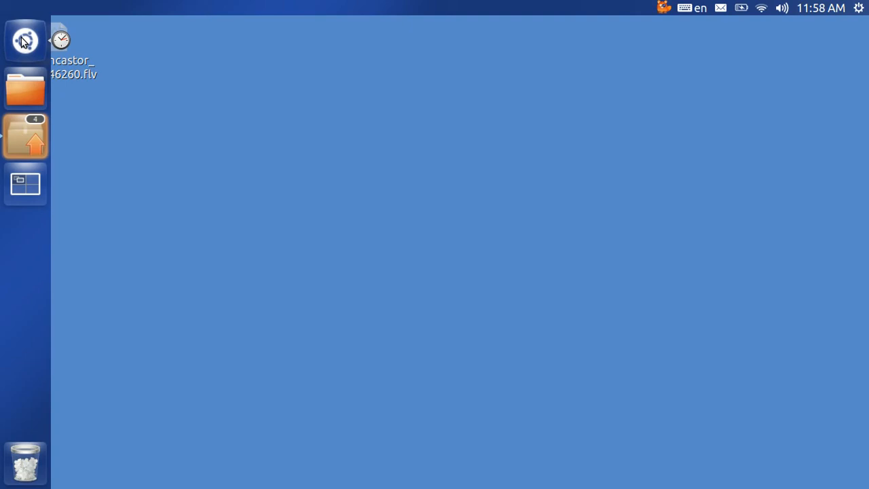
Step: Open the Dash and search 'm' to launch MyPaint
click(25, 41)
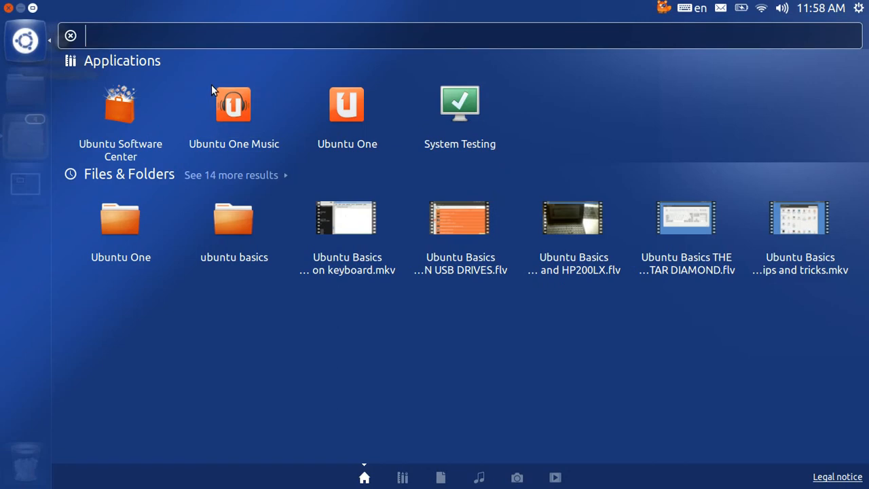
text(m)
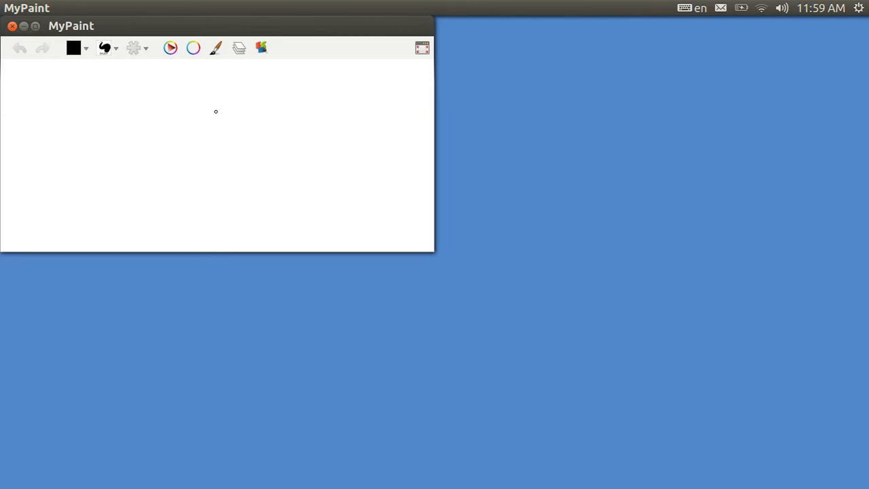
mouse_move(115, 106)
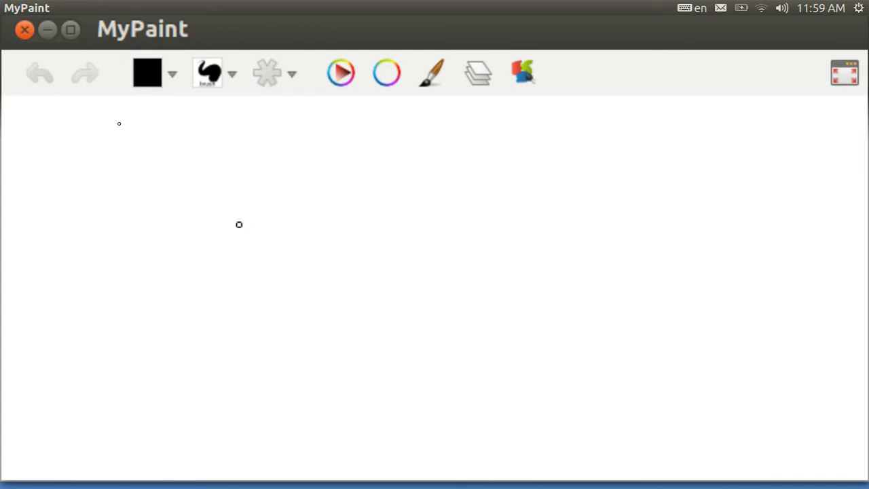
Step: Step through the recent colour swatches and pick blue
click(340, 73)
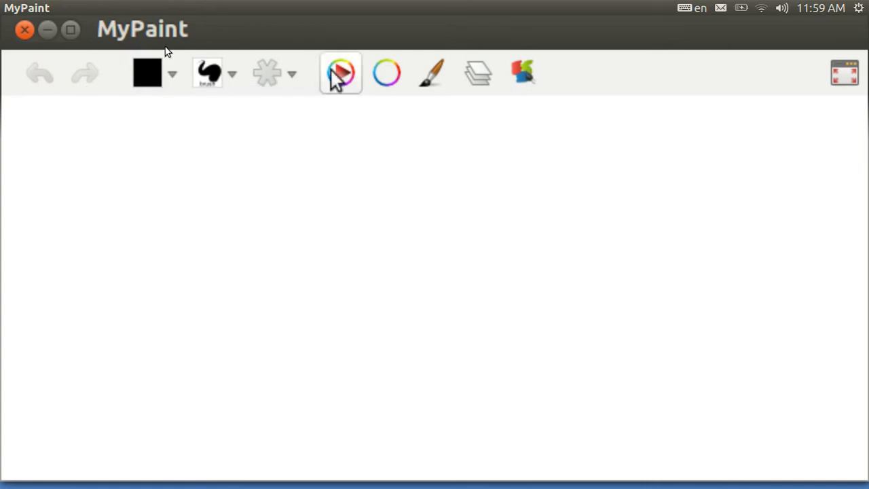
mouse_move(387, 73)
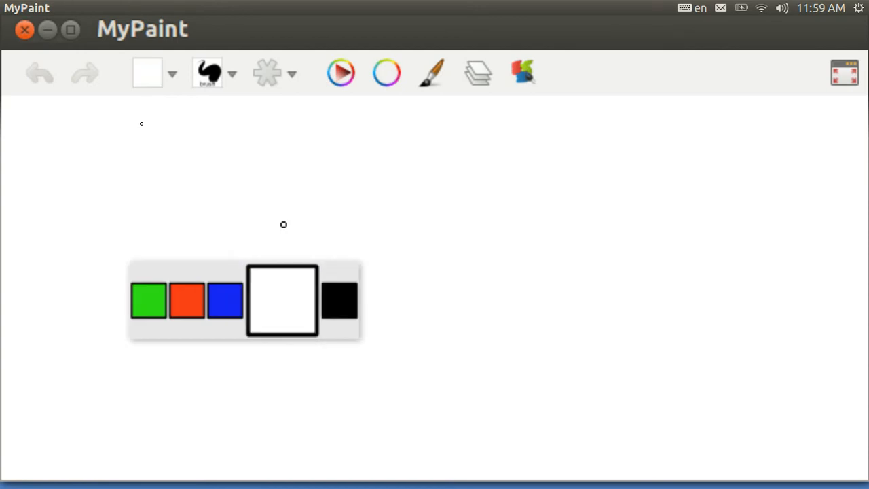
click(339, 300)
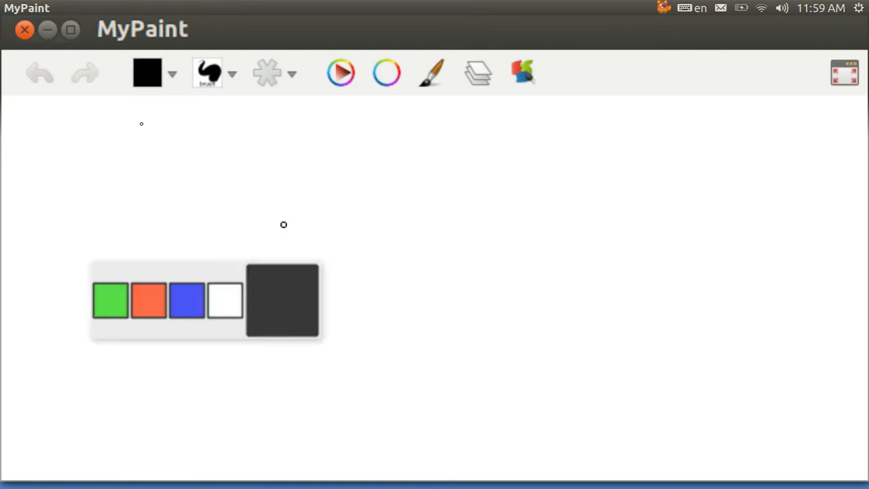
click(186, 300)
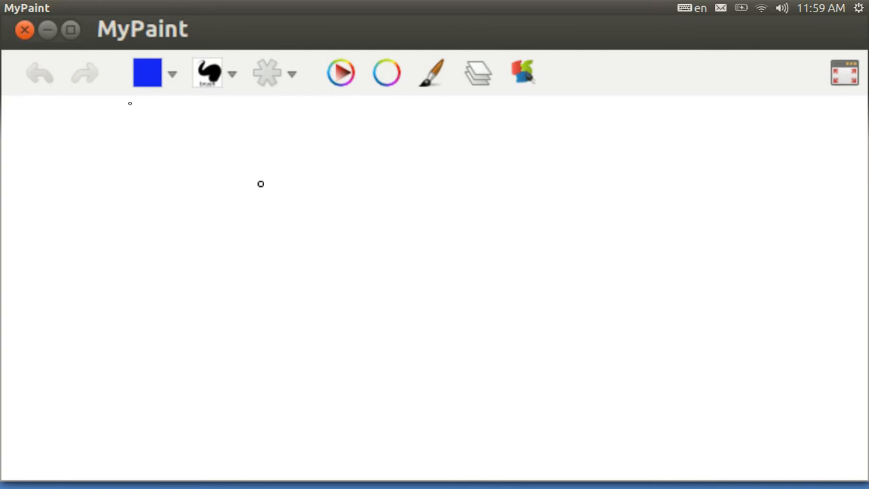
Step: Paint a blue stroke that runs into a loop and arcs down on the right
drag(260, 184, 290, 181)
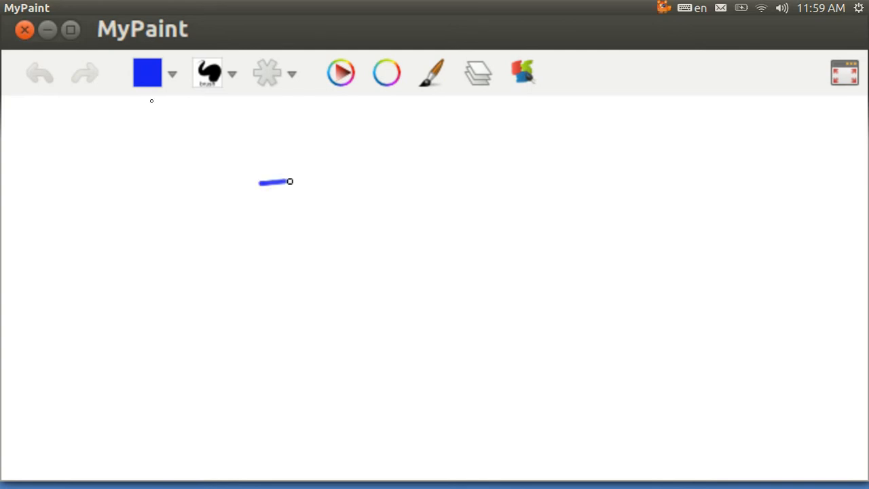
drag(290, 181, 404, 144)
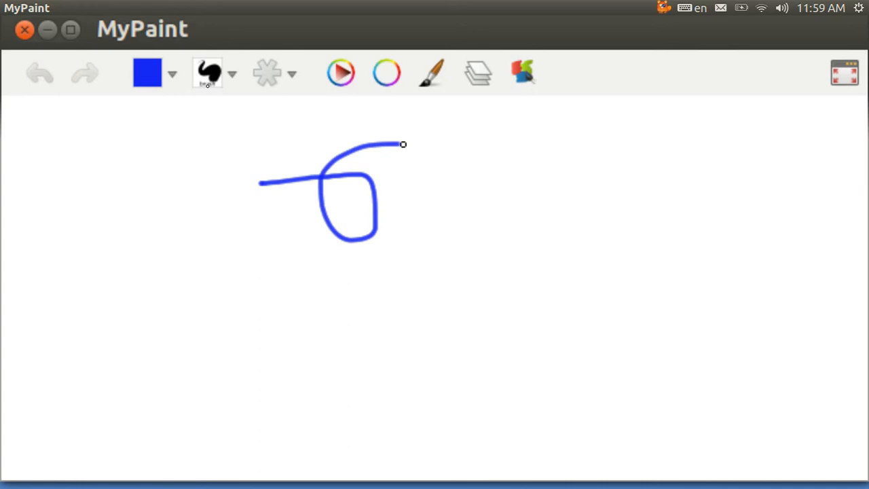
drag(403, 144, 435, 214)
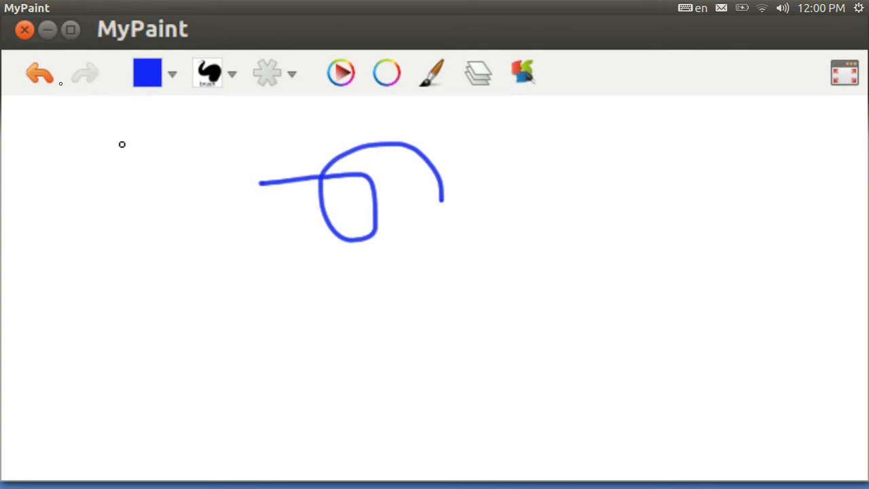
click(39, 73)
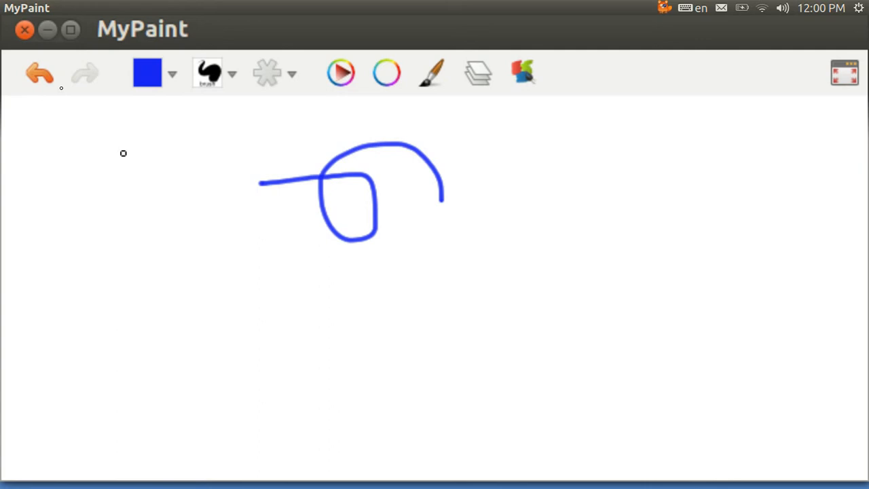
Step: Choose red from the recent colours and paint a thin line below the loop
click(172, 72)
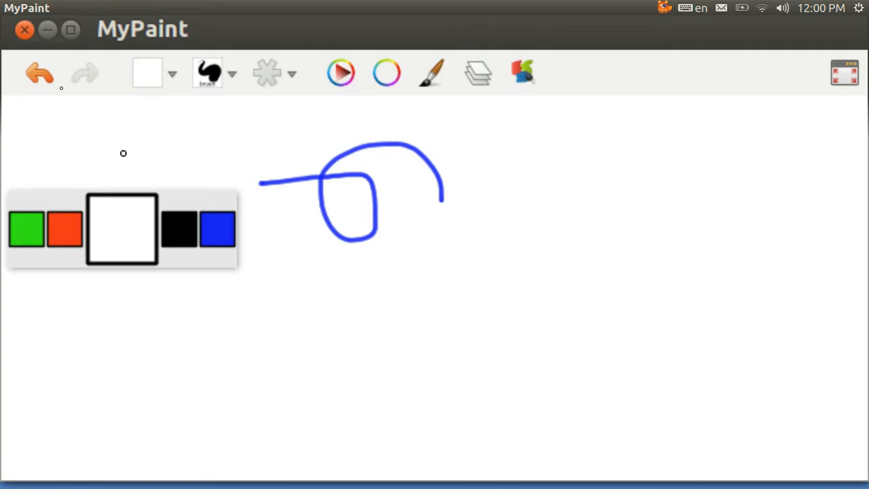
click(66, 229)
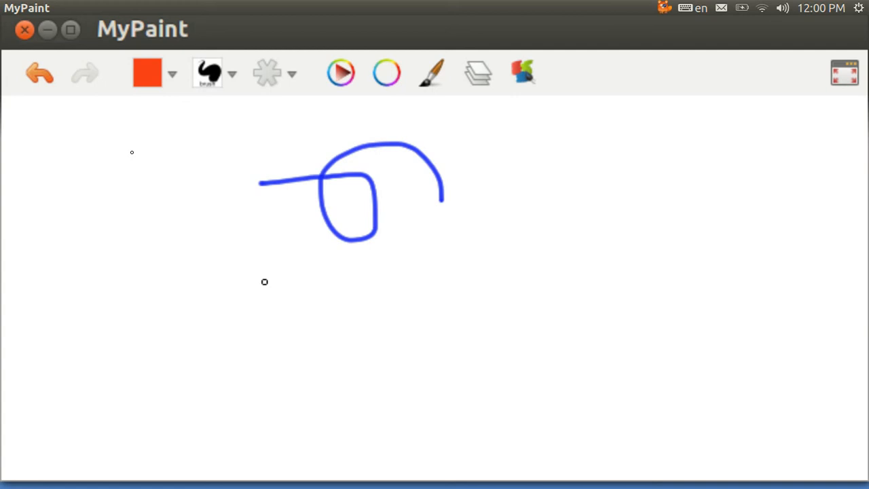
drag(265, 282, 535, 258)
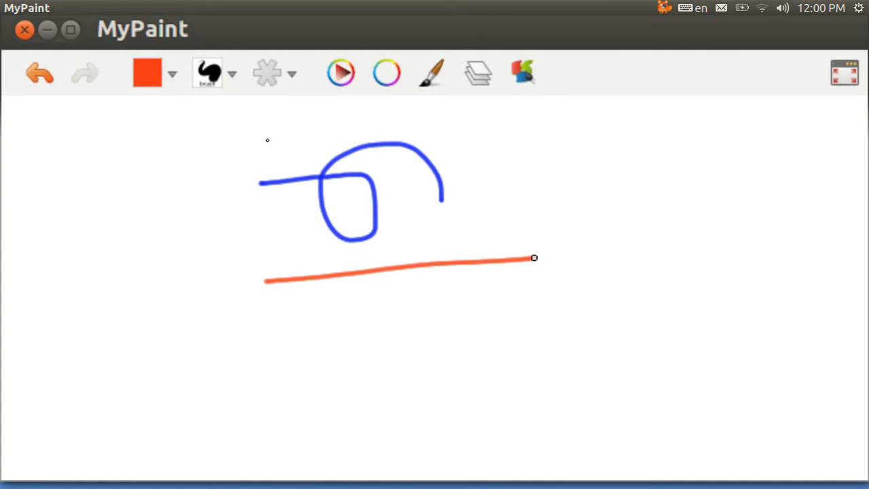
mouse_move(450, 241)
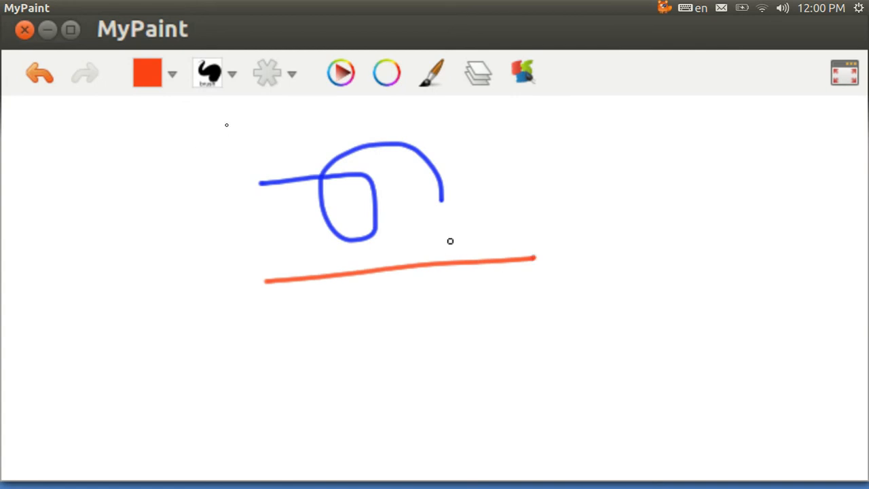
mouse_move(454, 226)
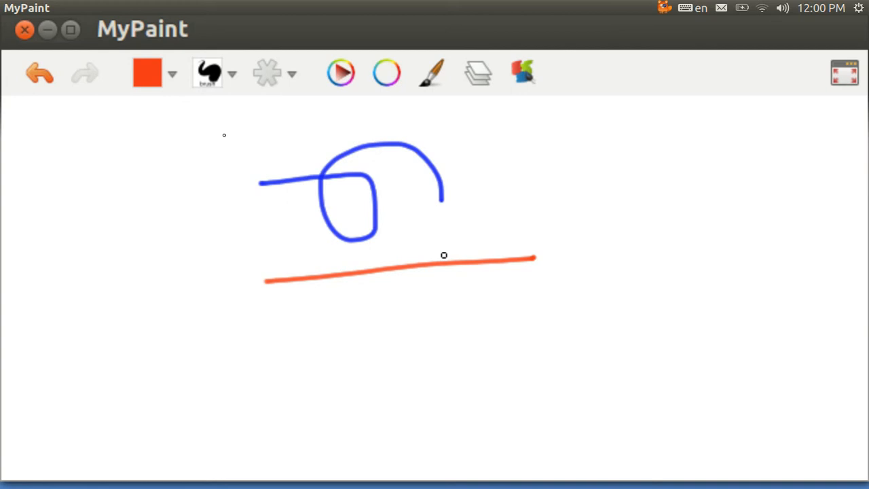
Step: Enlarge the brush and paint a thick red stroke rising right of the loop
click(267, 72)
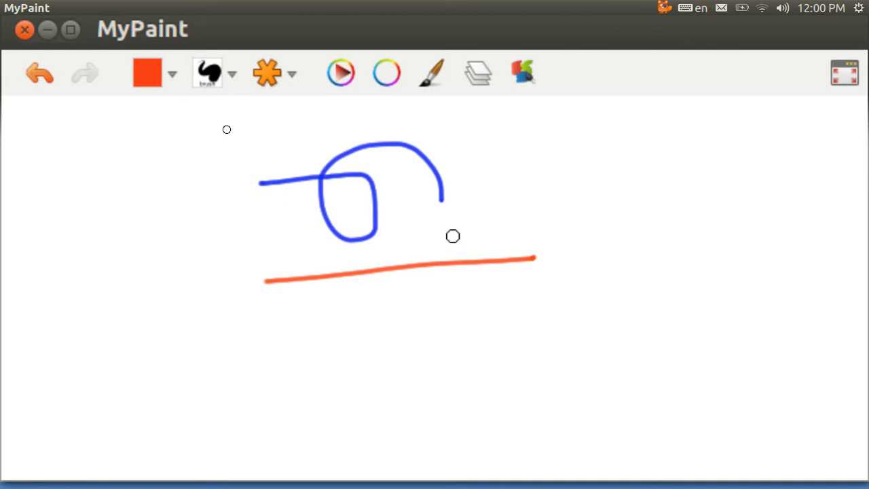
mouse_move(453, 235)
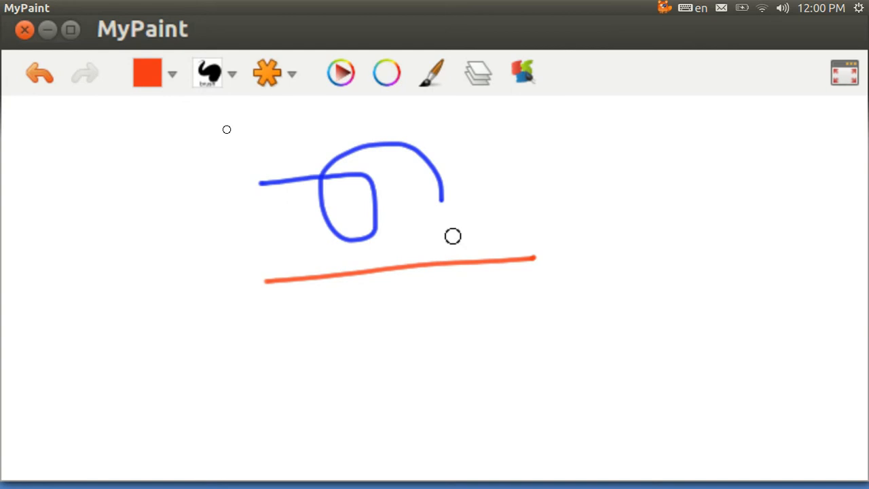
drag(453, 236, 553, 212)
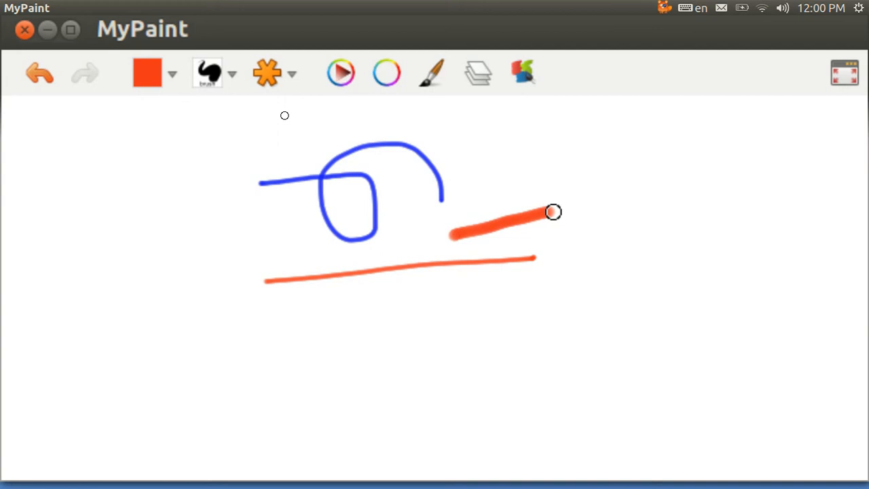
drag(554, 212, 600, 201)
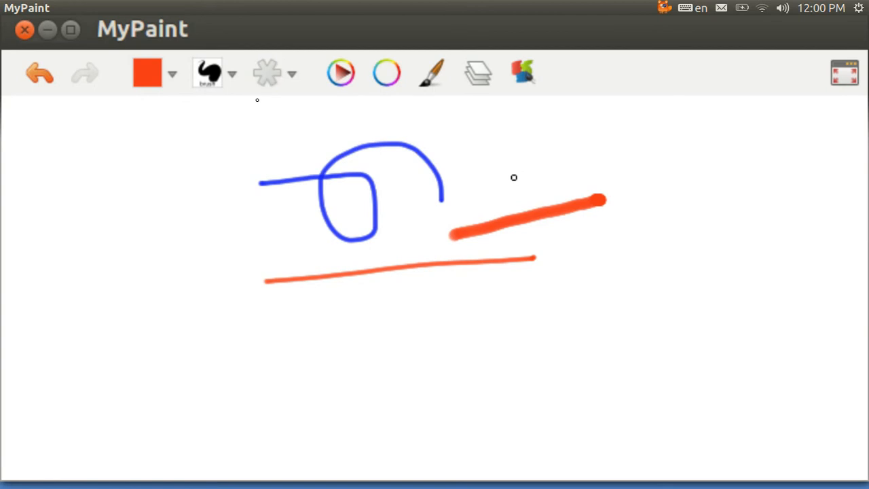
click(267, 72)
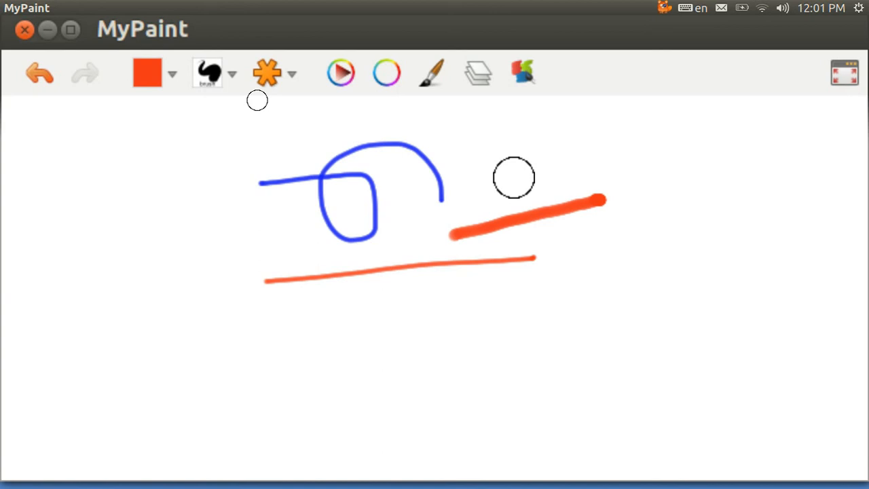
mouse_move(462, 377)
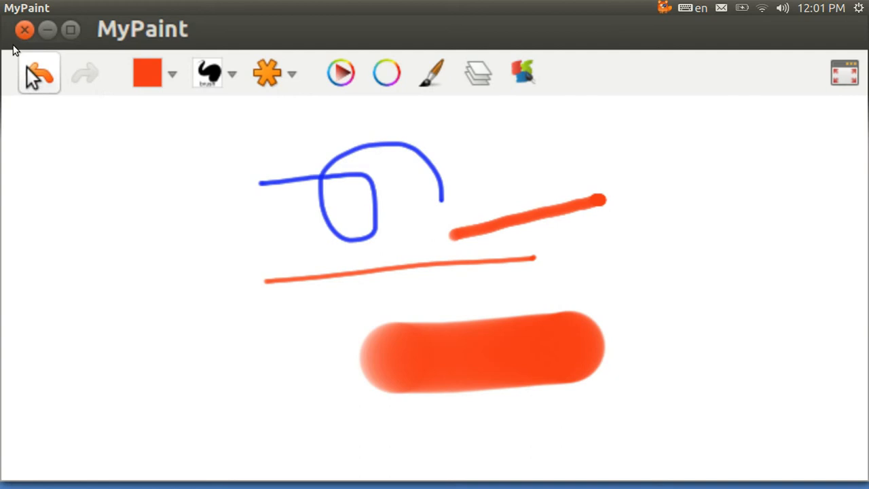
mouse_move(37, 73)
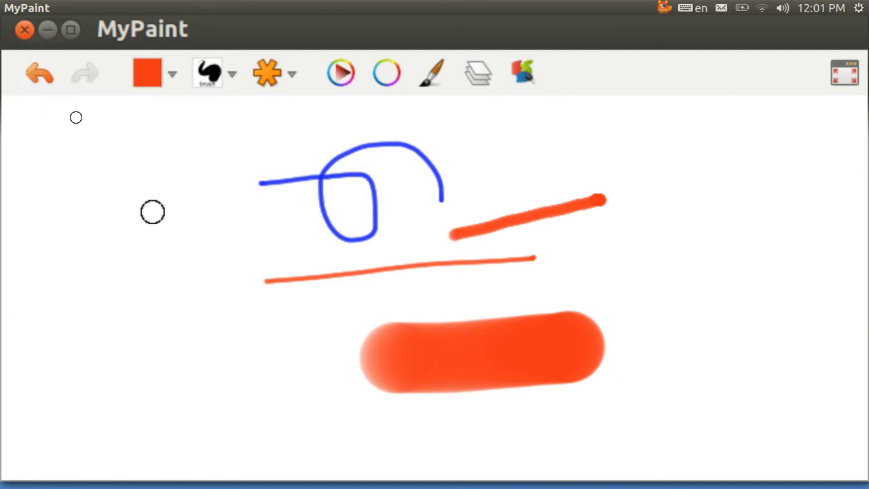
Step: Paint white over the wide red stroke, then pick green from the recent colours
click(148, 72)
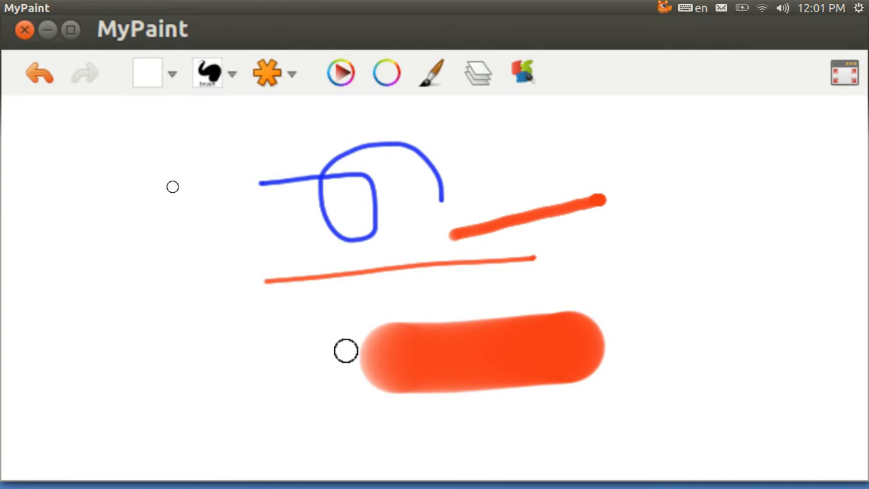
mouse_move(364, 353)
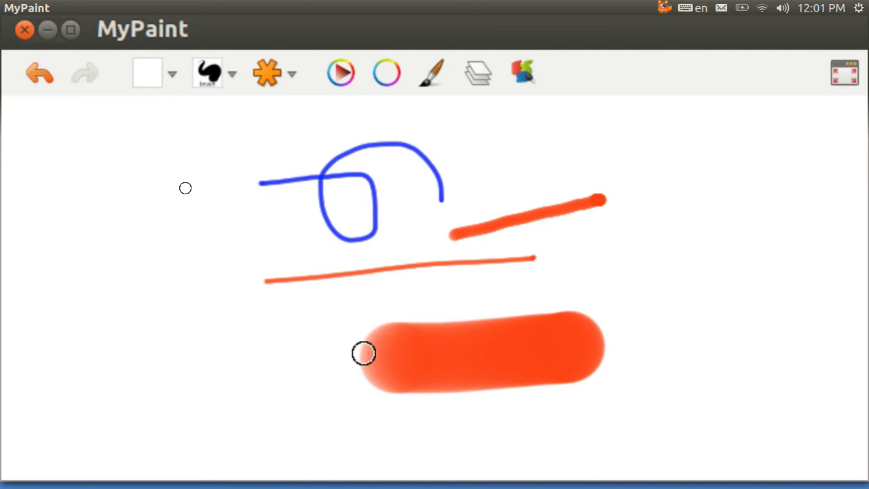
drag(363, 353, 418, 336)
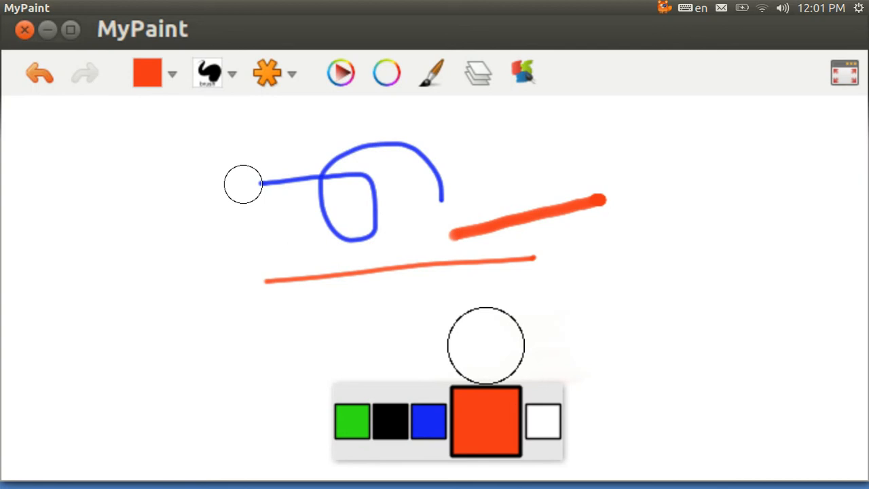
click(352, 421)
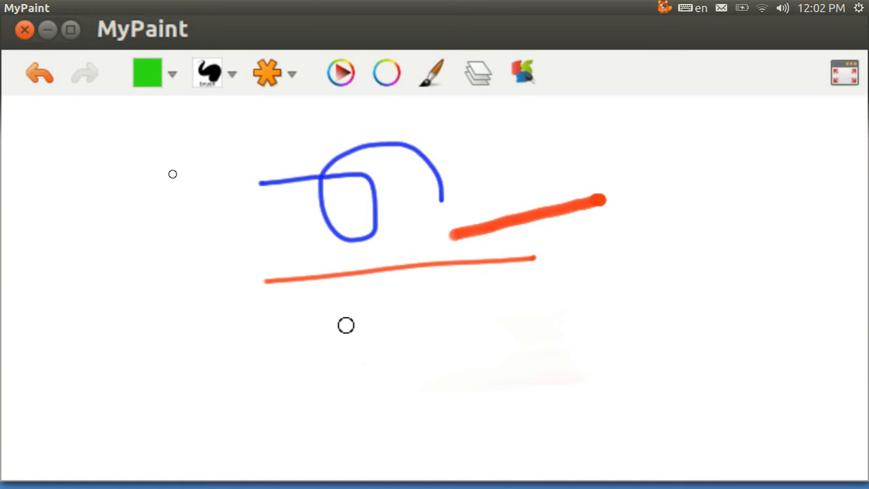
mouse_move(428, 338)
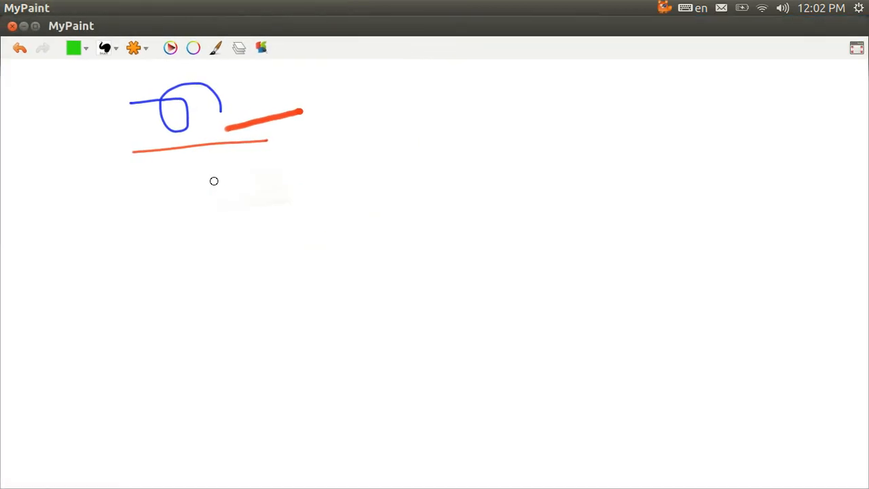
mouse_move(345, 154)
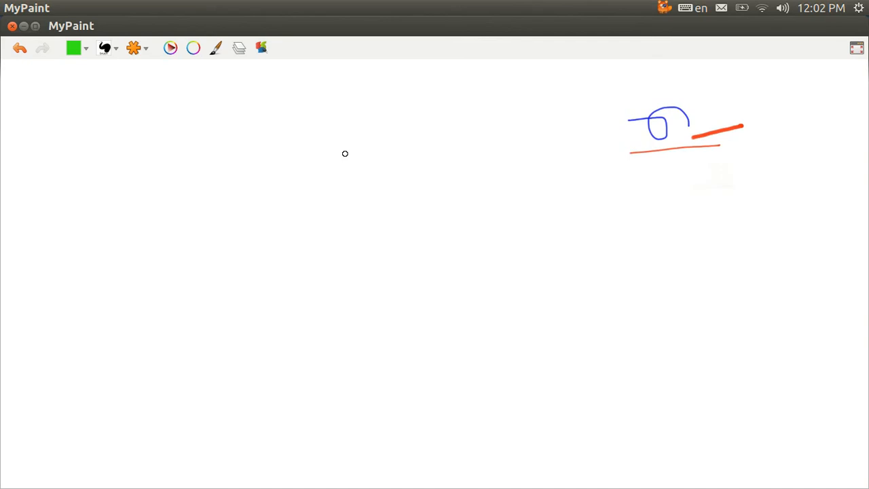
Step: Pan the canvas to bring the blue loop and red strokes back to centre
drag(686, 136, 344, 135)
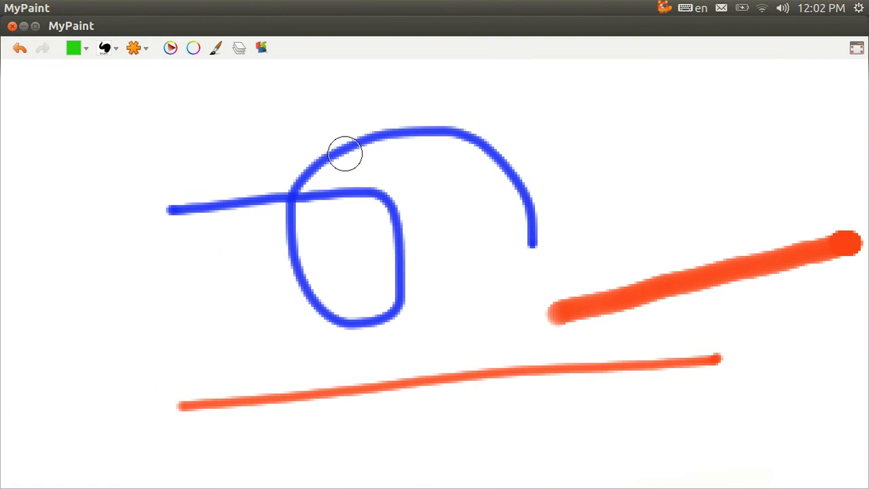
mouse_move(381, 163)
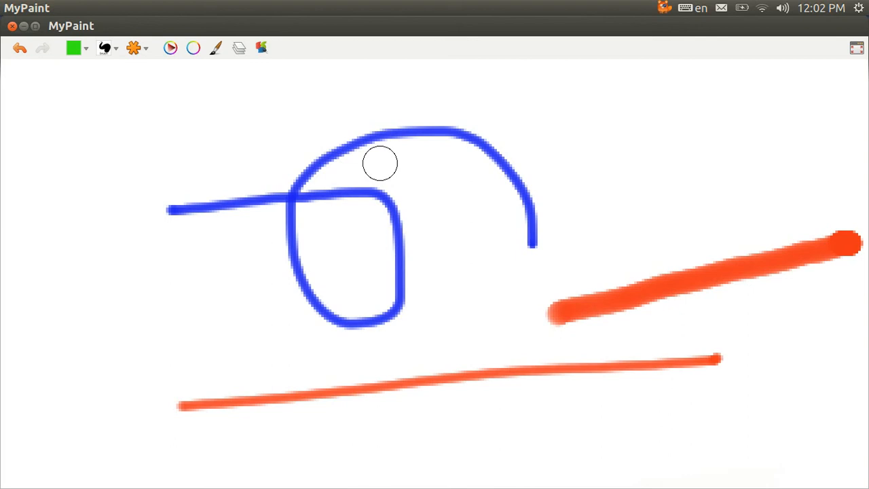
mouse_move(381, 163)
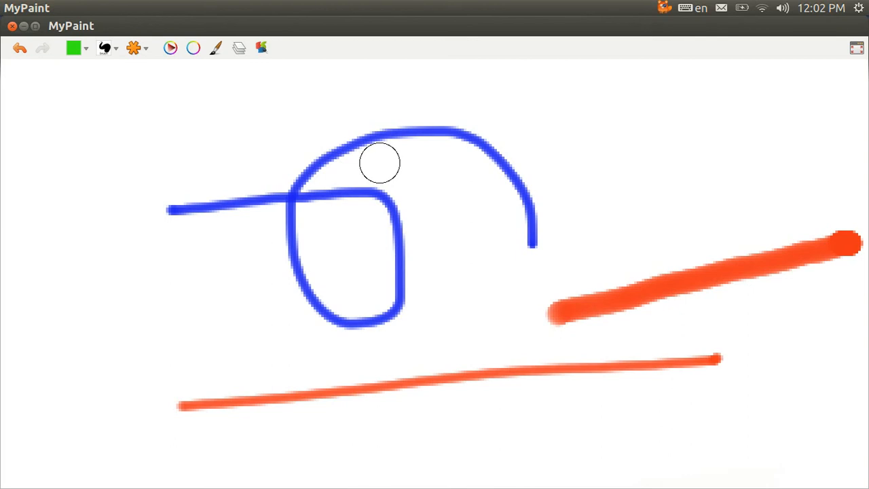
mouse_move(380, 163)
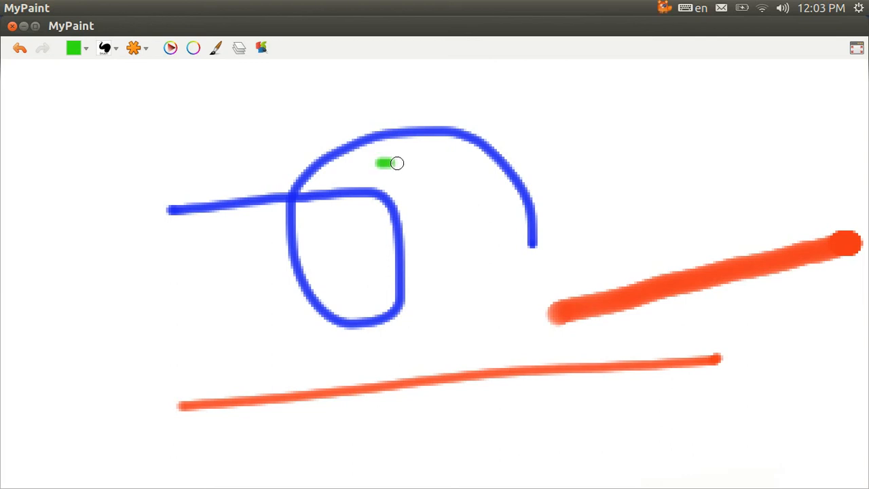
Step: Draw a green coil from the blue arc to the thick red line, switch to white, then undo the coil
drag(387, 163, 469, 189)
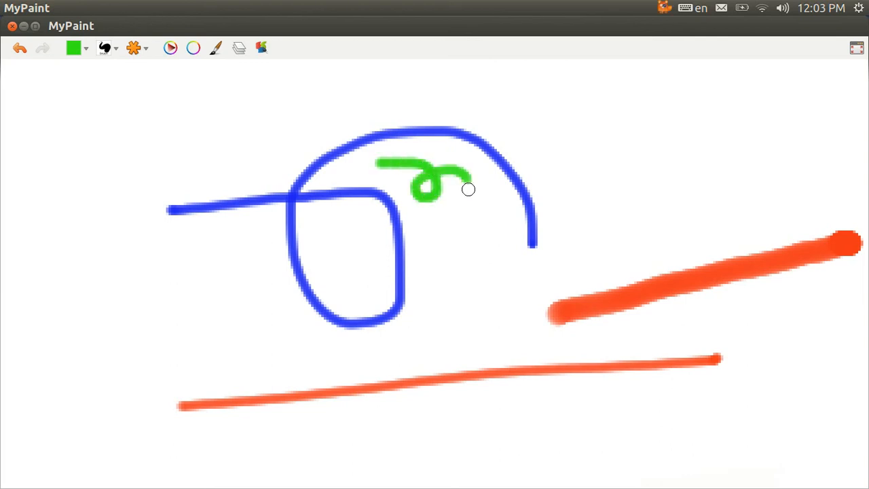
drag(462, 183, 442, 236)
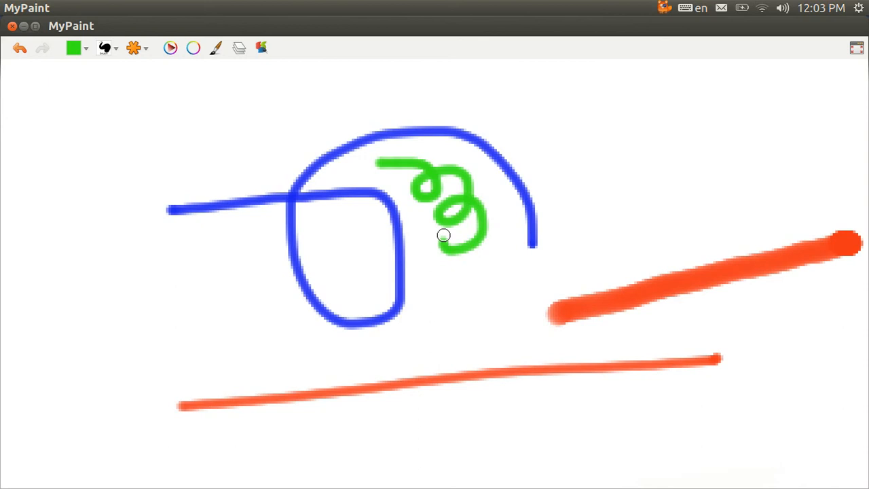
drag(445, 236, 740, 288)
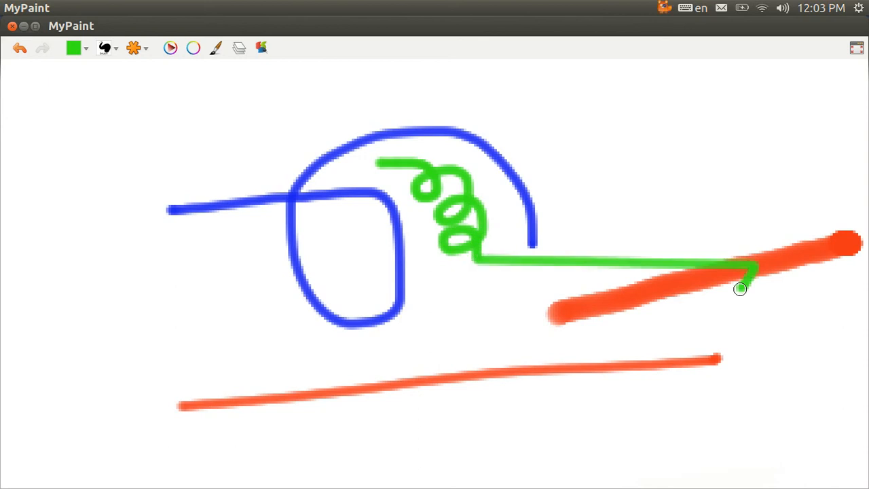
click(73, 48)
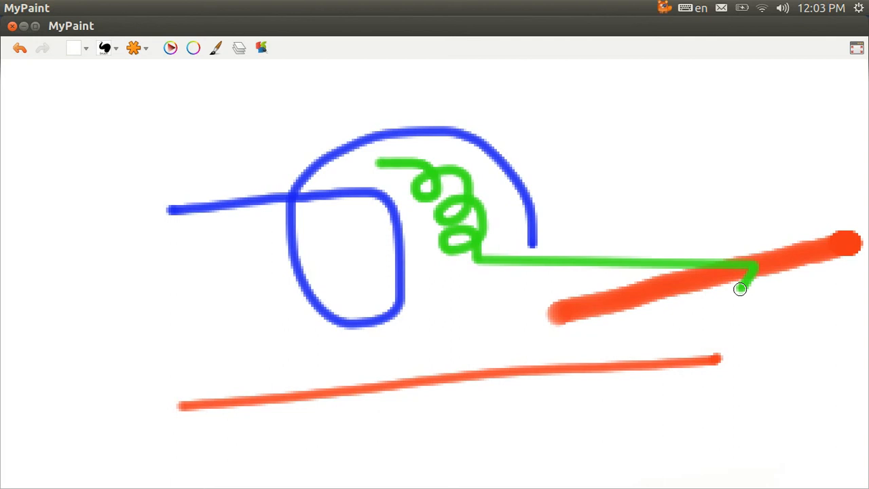
click(19, 48)
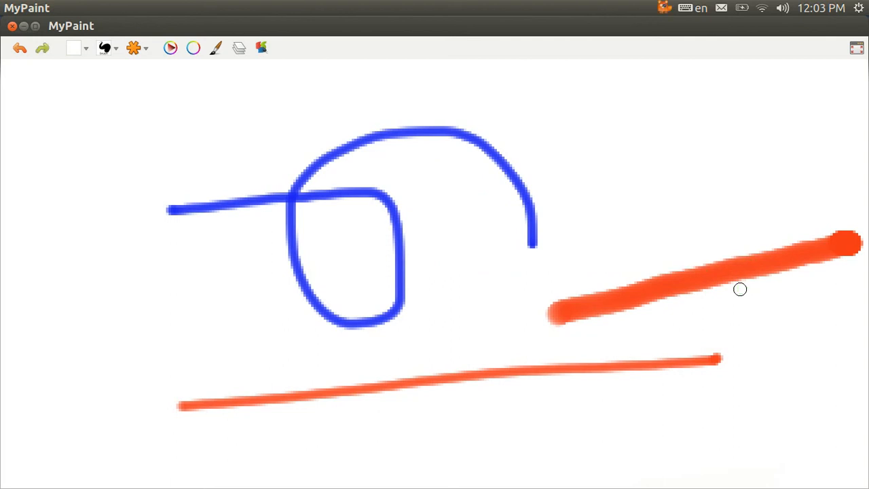
mouse_move(678, 234)
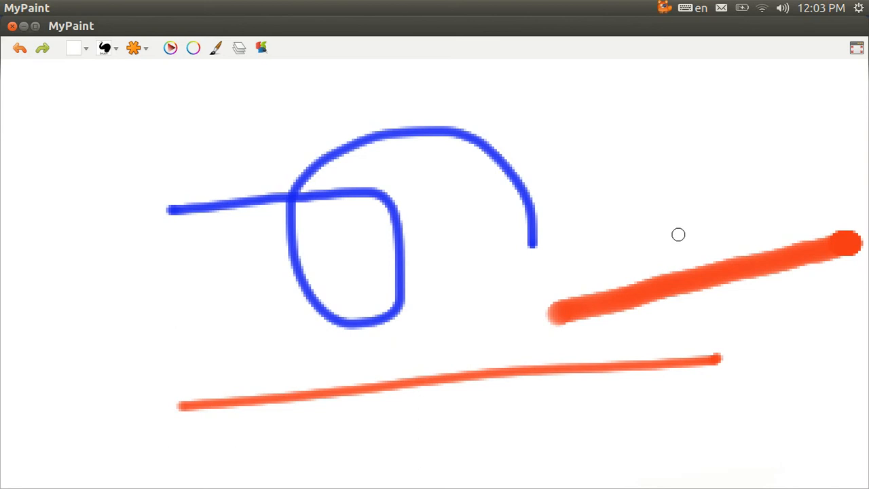
mouse_move(365, 207)
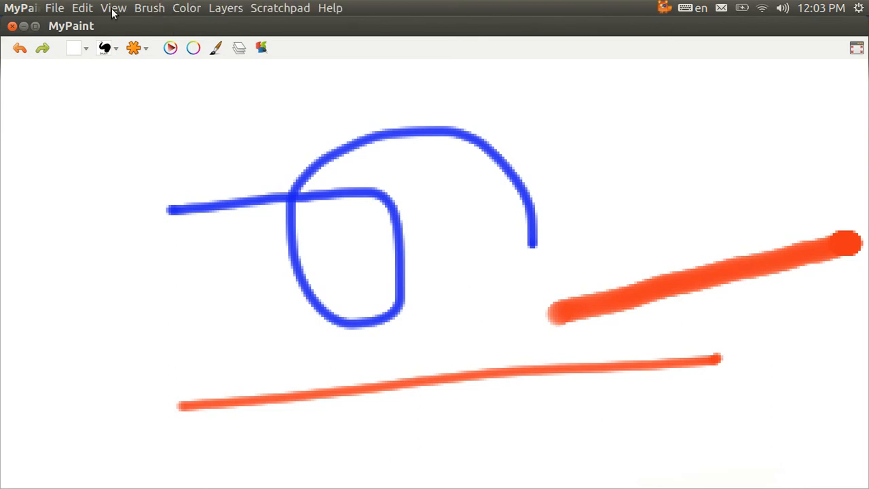
mouse_move(56, 15)
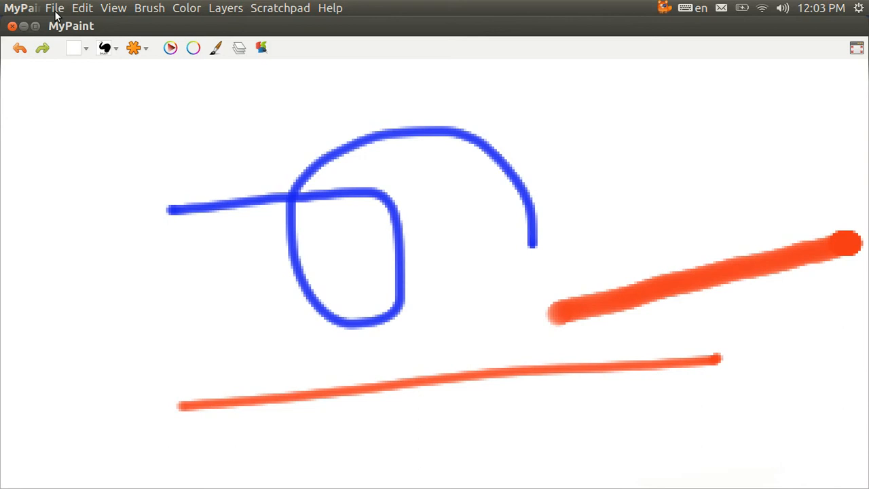
Step: Browse the File, Edit and View menus, then reopen the File menu
click(54, 8)
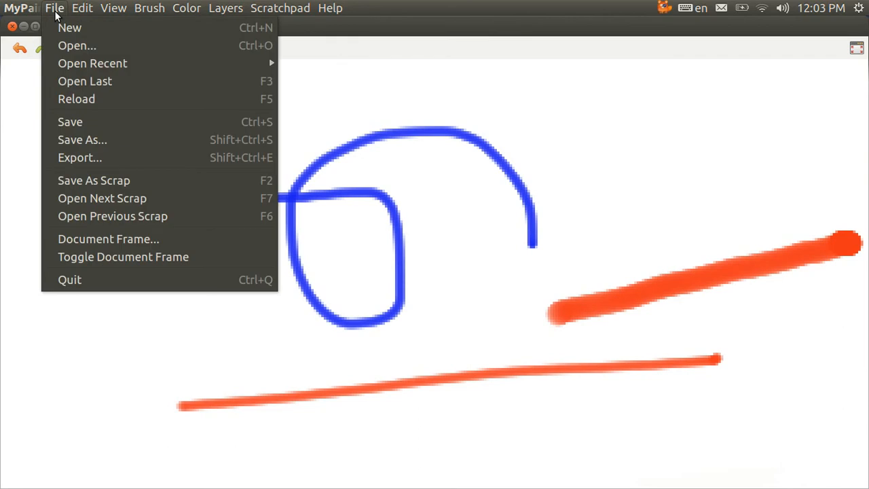
mouse_move(92, 63)
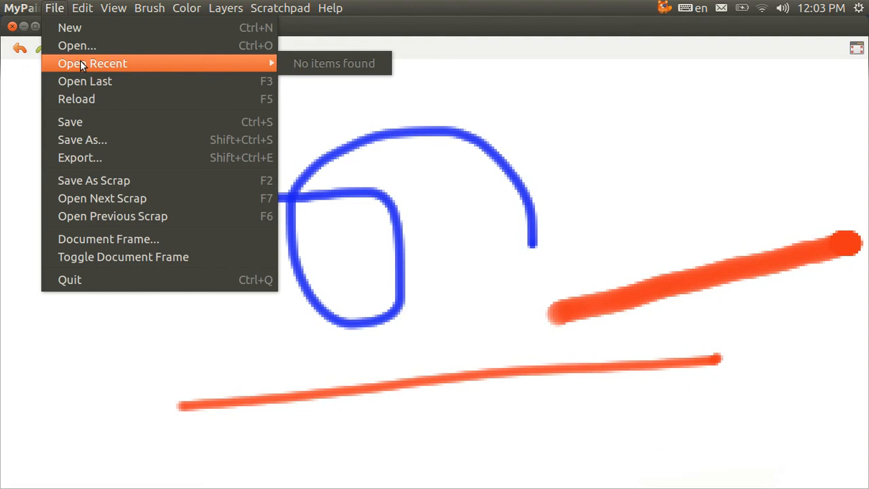
click(82, 8)
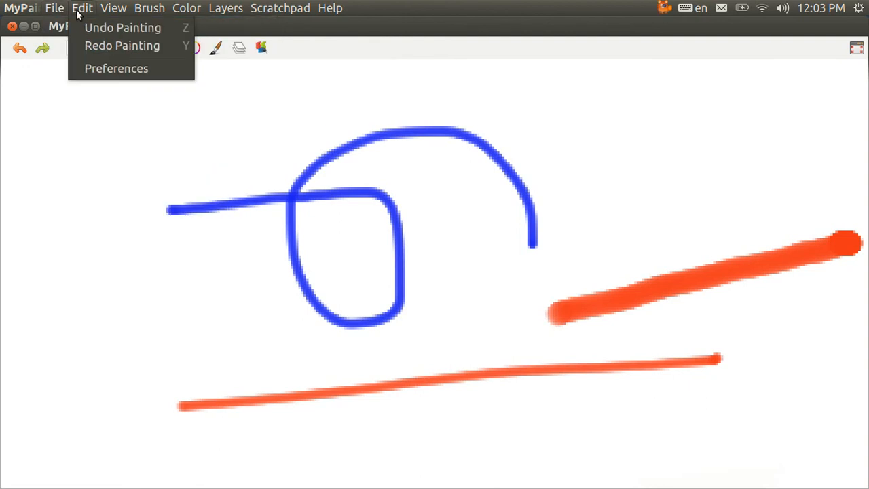
click(113, 8)
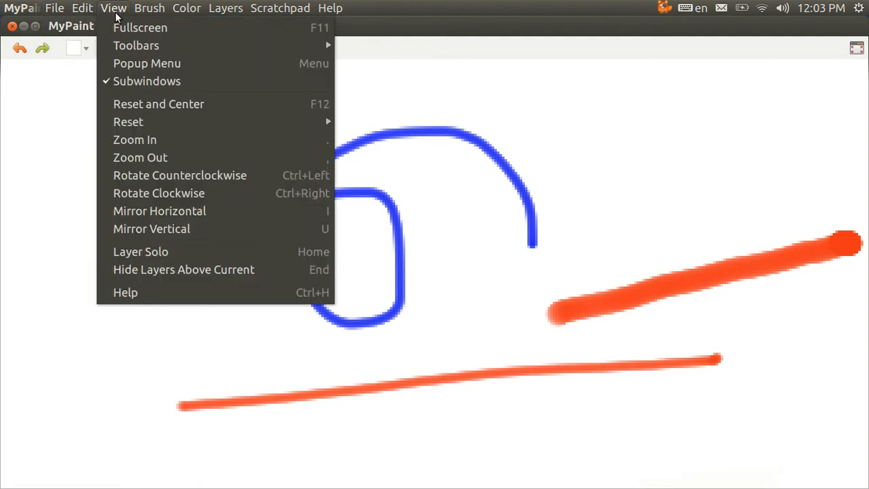
mouse_move(147, 63)
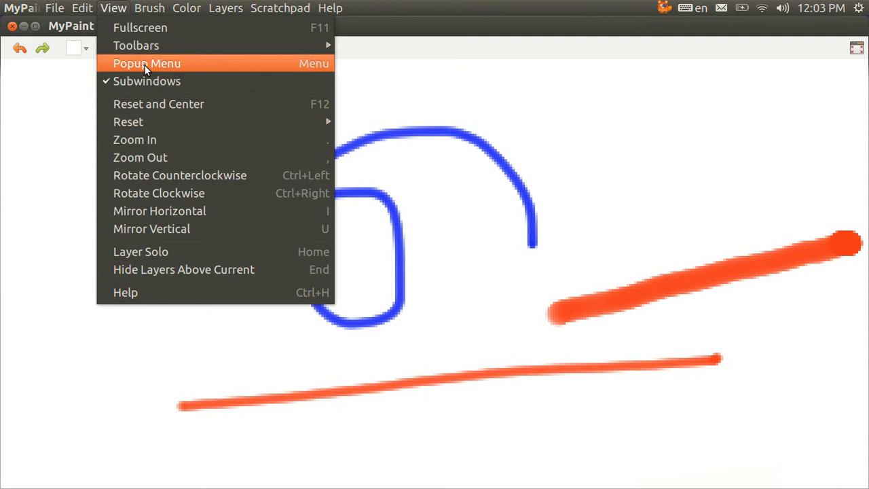
mouse_move(136, 45)
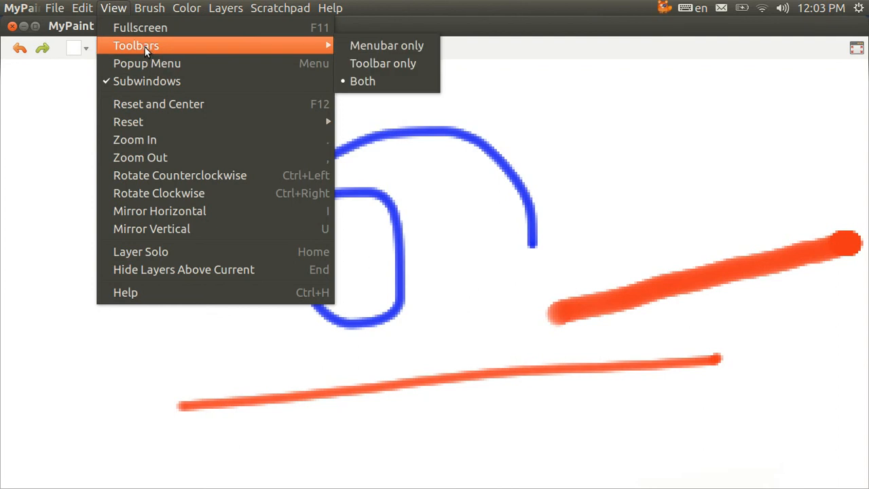
click(54, 8)
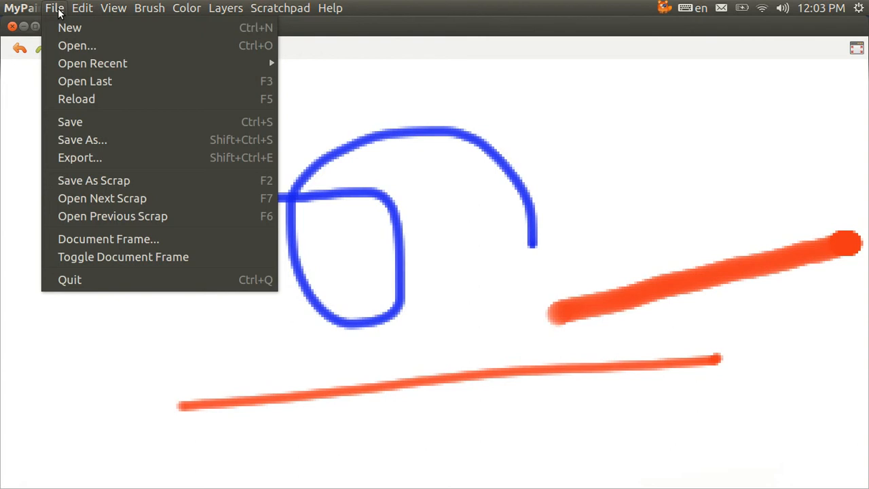
mouse_move(69, 27)
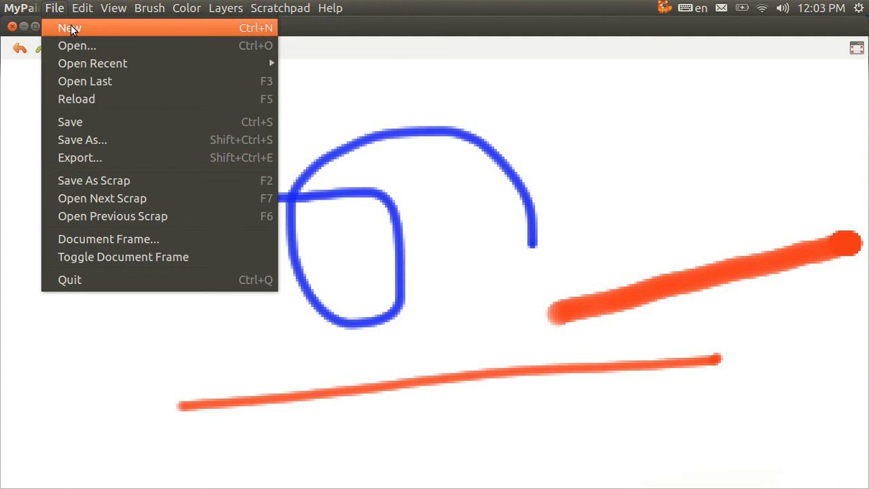
mouse_move(77, 45)
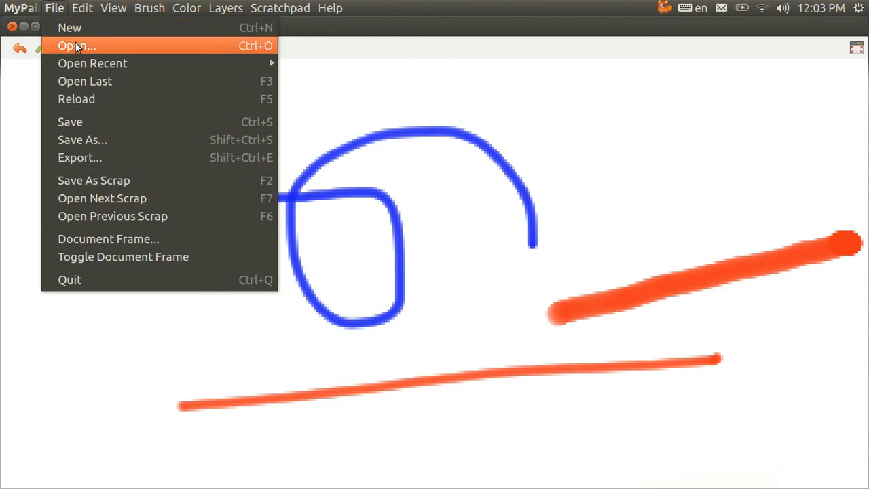
mouse_move(95, 81)
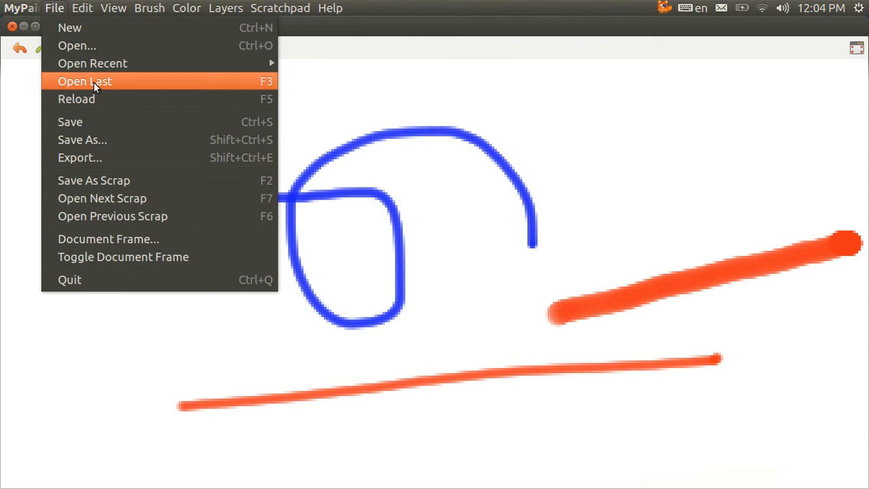
click(82, 8)
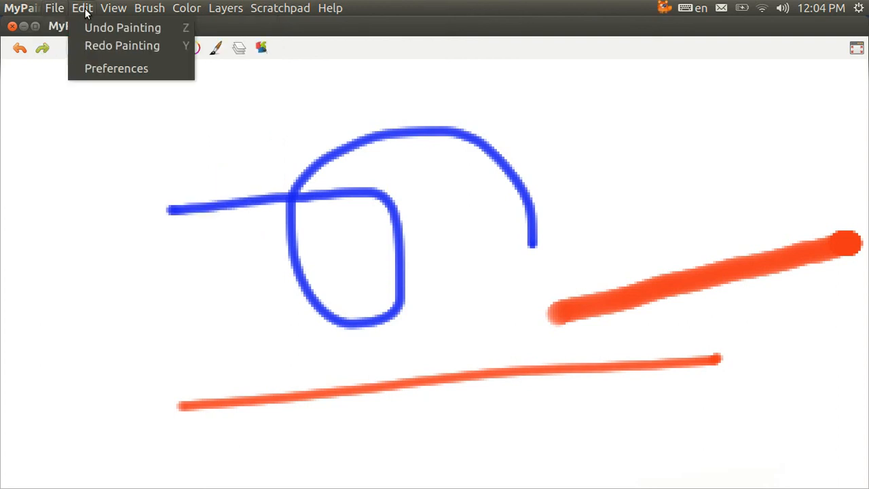
mouse_move(122, 28)
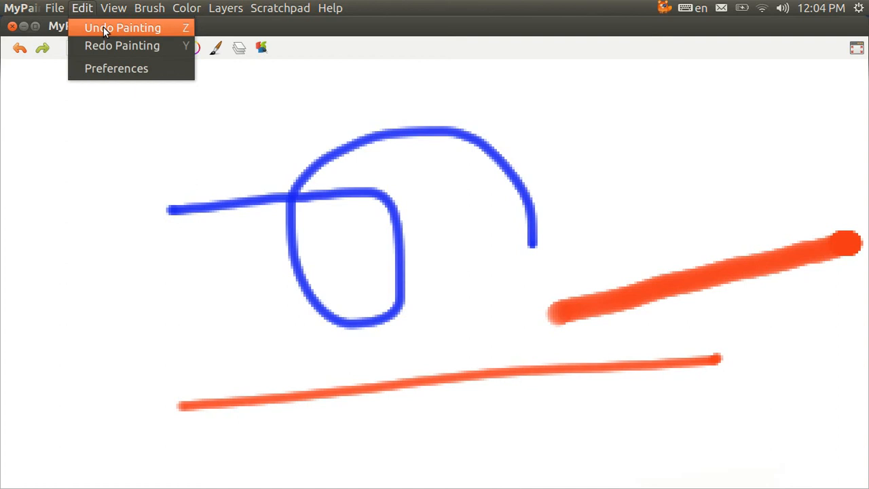
mouse_move(122, 46)
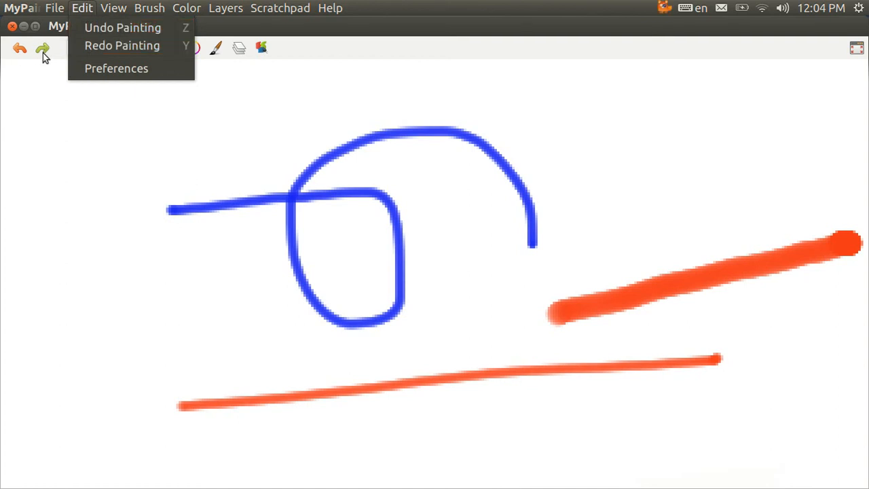
mouse_move(106, 19)
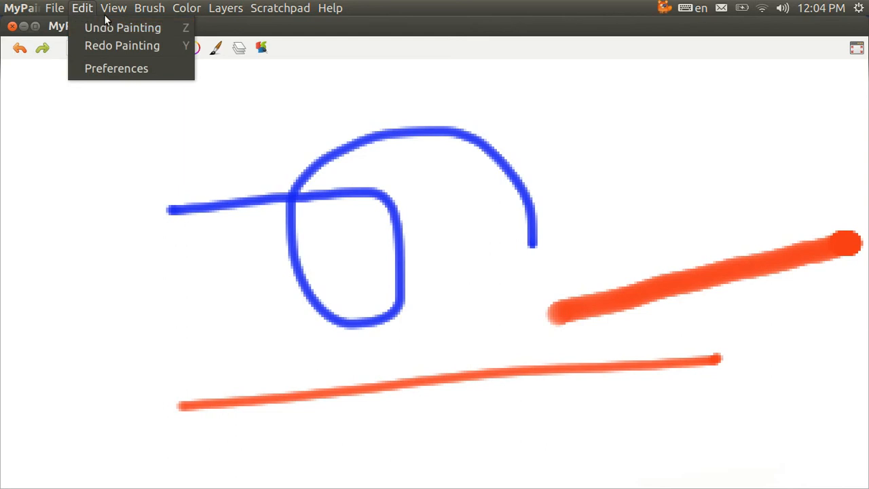
click(114, 7)
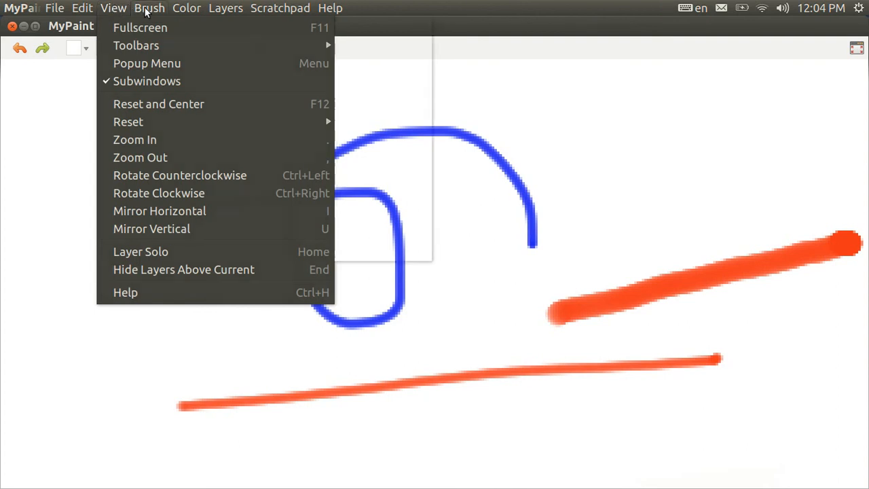
click(149, 7)
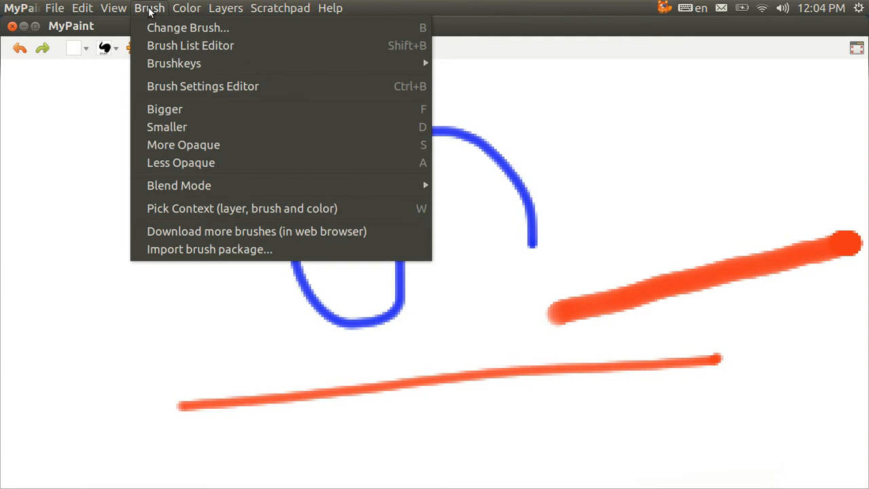
click(113, 8)
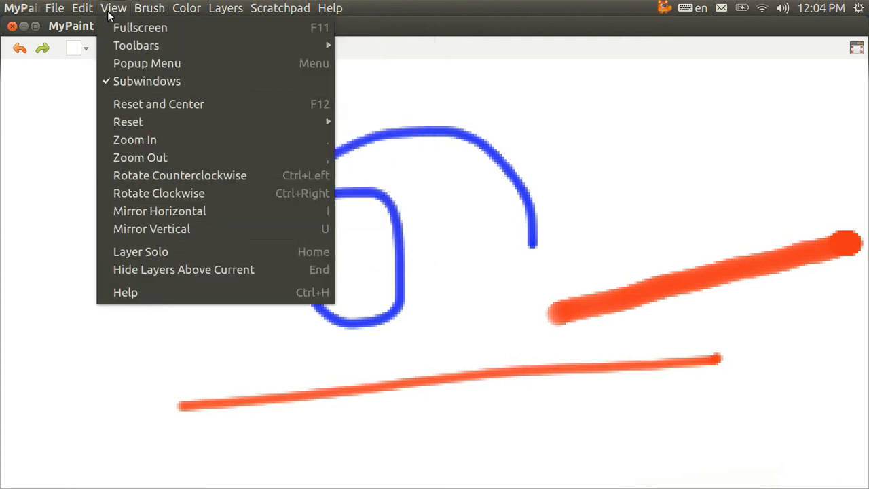
click(82, 8)
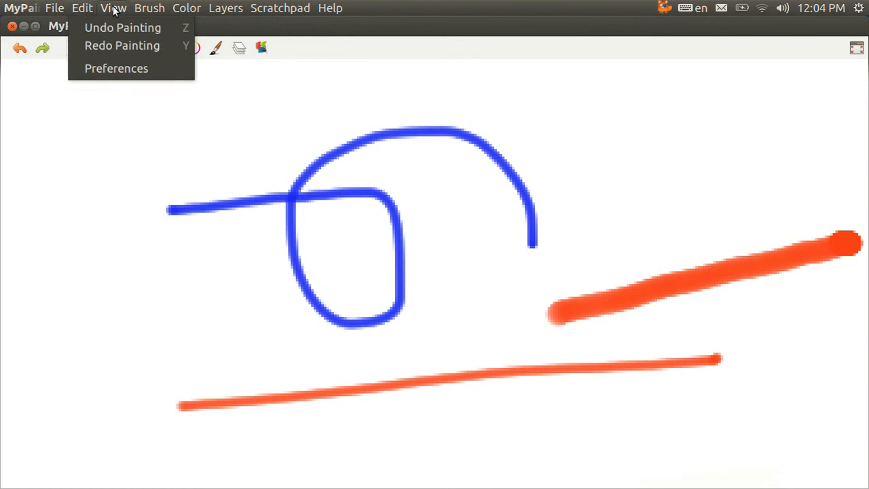
click(280, 8)
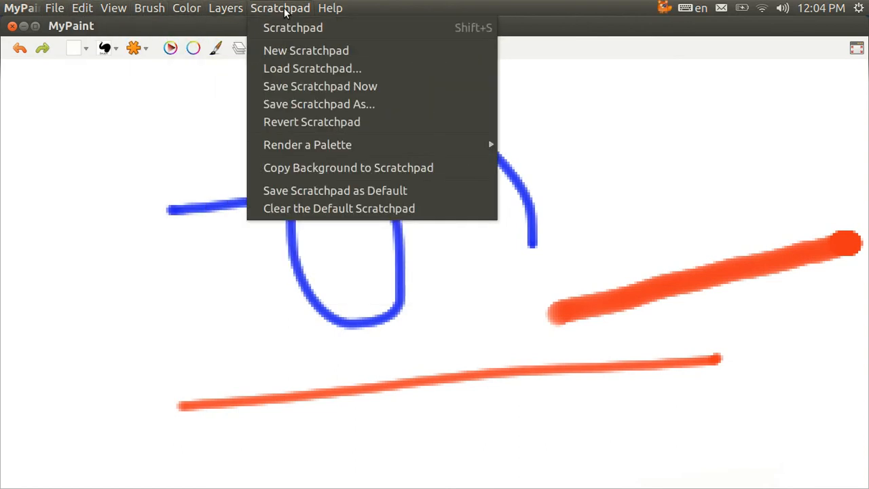
mouse_move(201, 110)
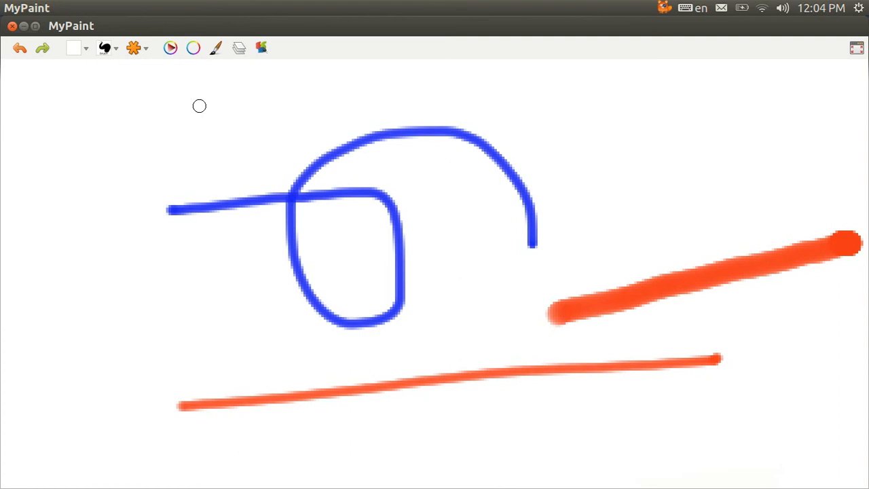
mouse_move(230, 121)
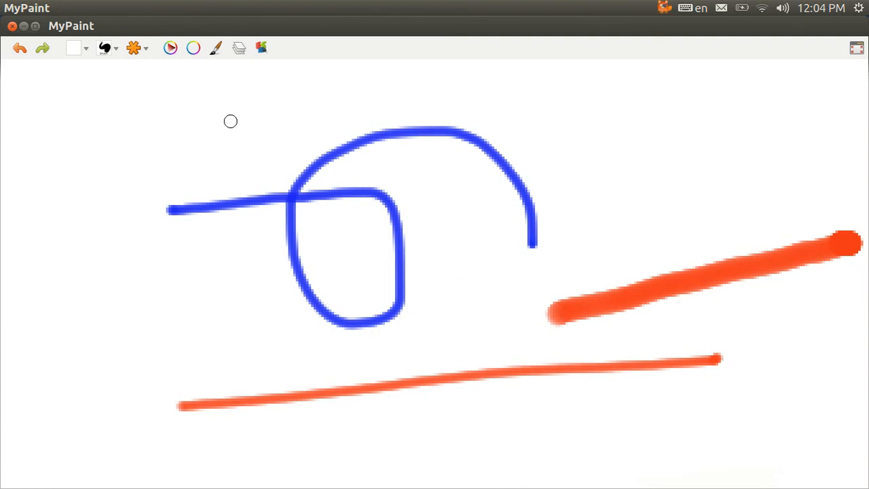
mouse_move(216, 132)
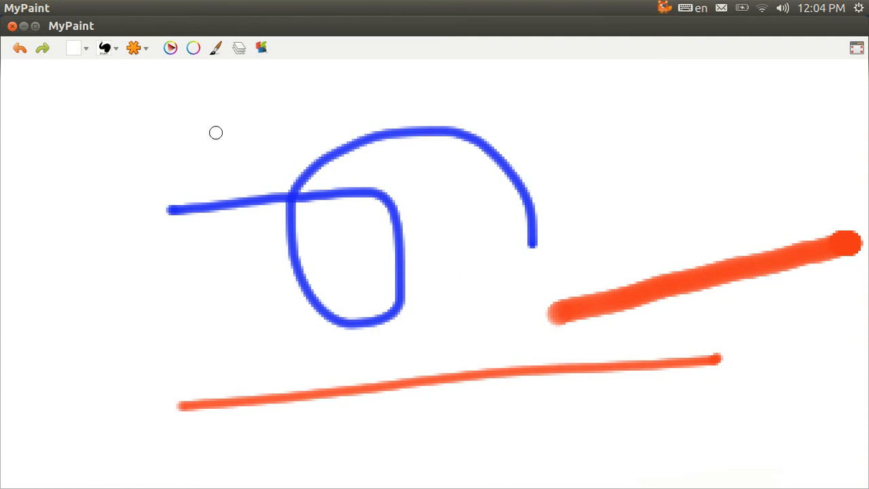
mouse_move(218, 138)
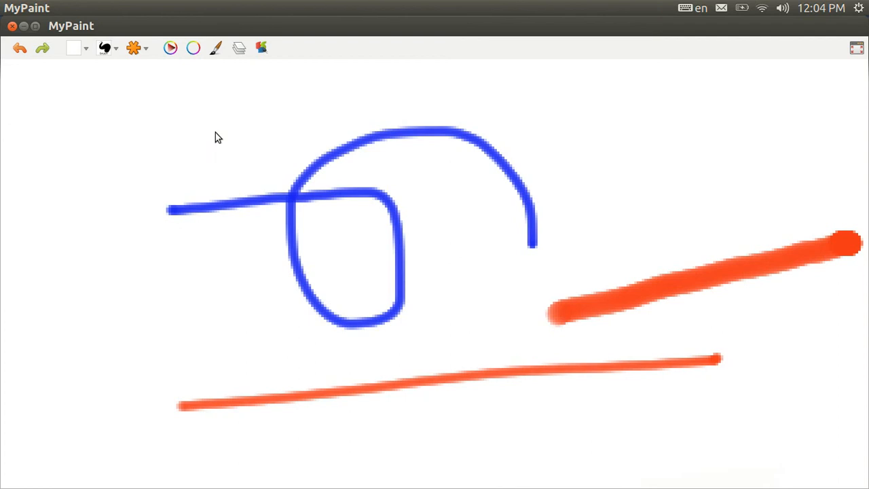
Step: Open the canvas right-click menu and show its File, then Edit submenus
right_click(217, 139)
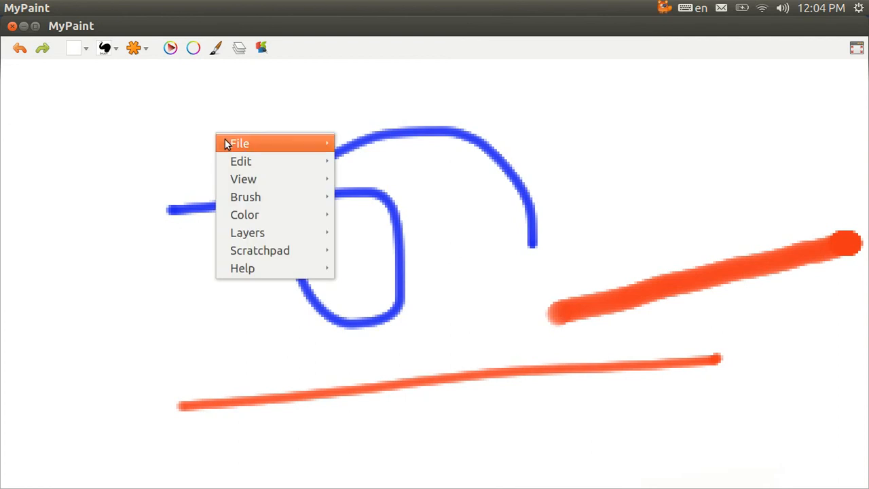
click(240, 143)
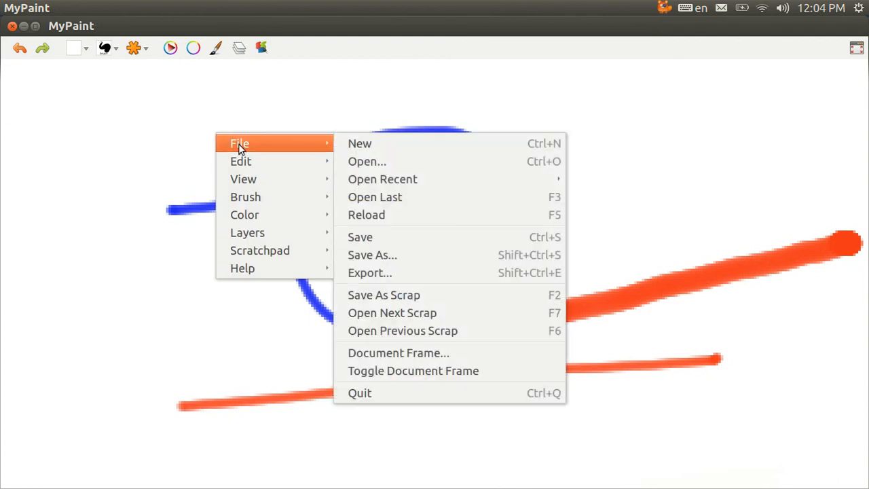
mouse_move(240, 161)
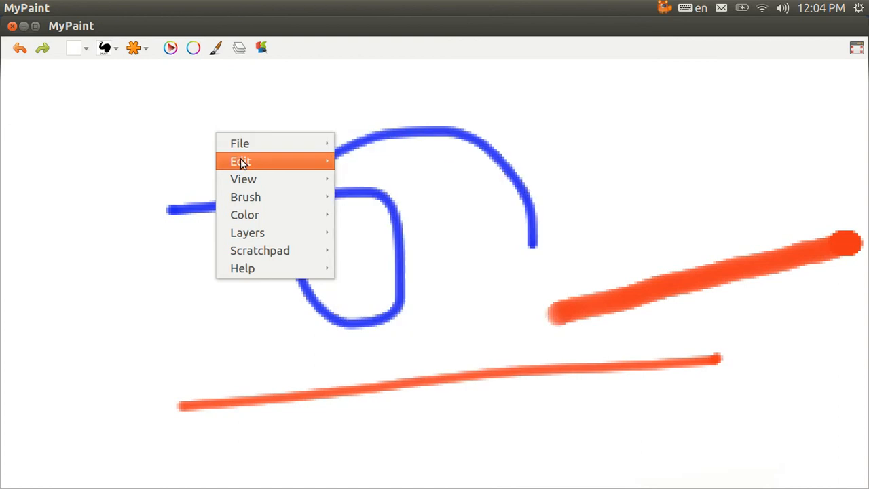
click(241, 161)
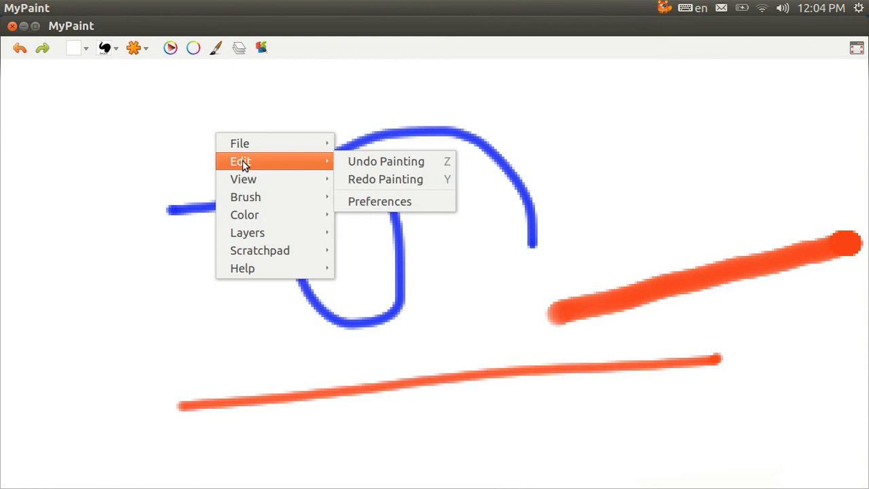
mouse_move(386, 161)
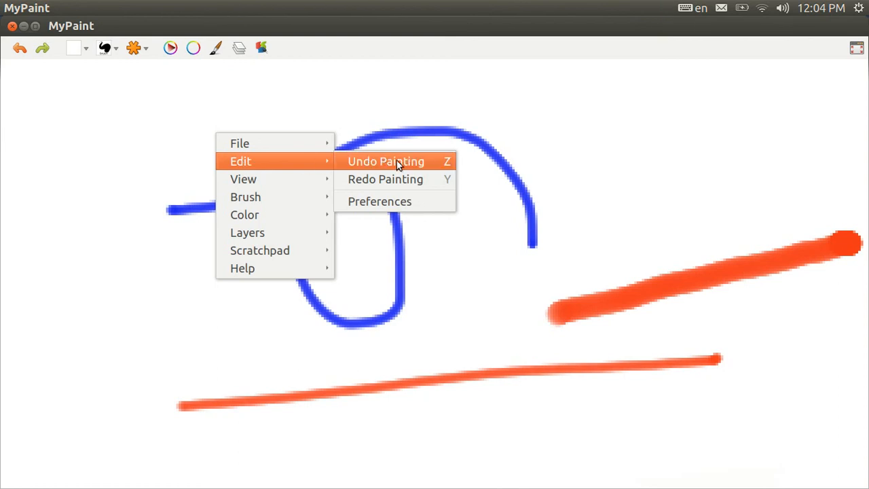
mouse_move(408, 165)
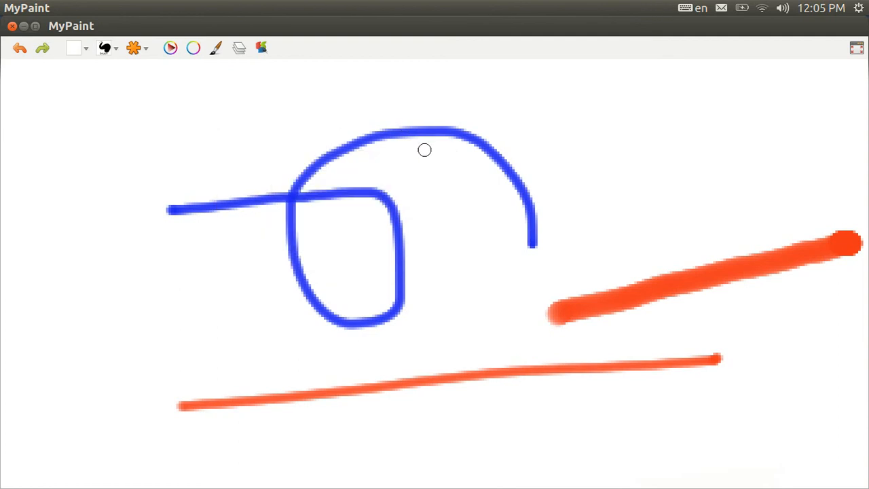
mouse_move(292, 104)
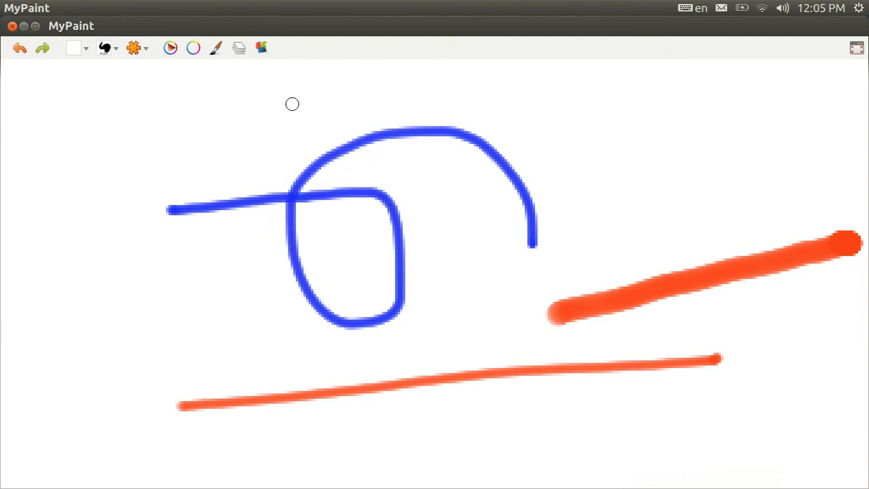
mouse_move(333, 102)
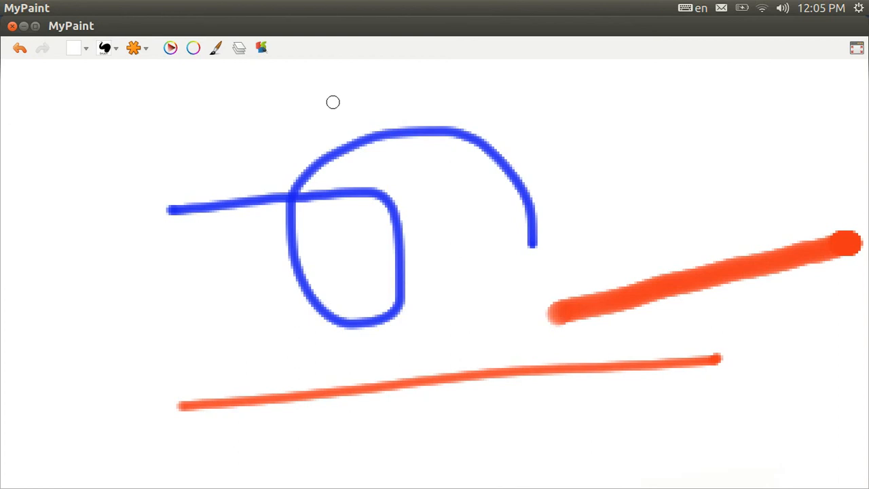
mouse_move(156, 102)
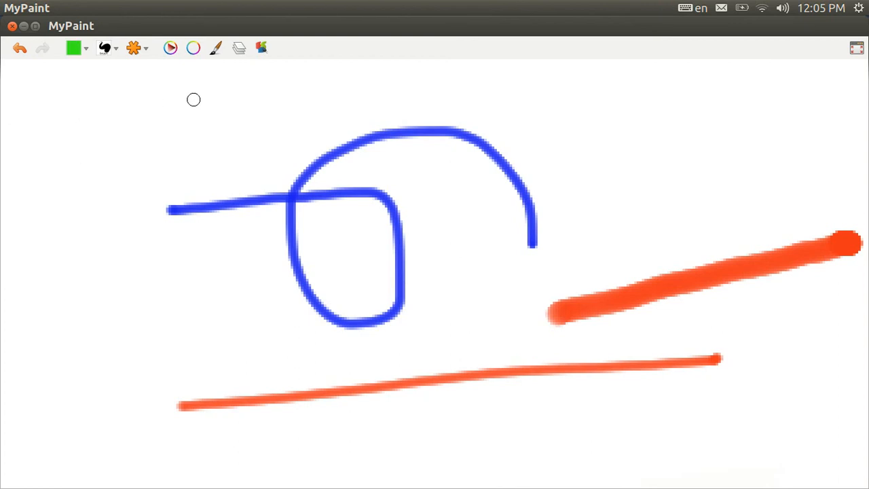
Step: Paint a short green test stroke above the blue loop, then undo it
drag(193, 99, 313, 100)
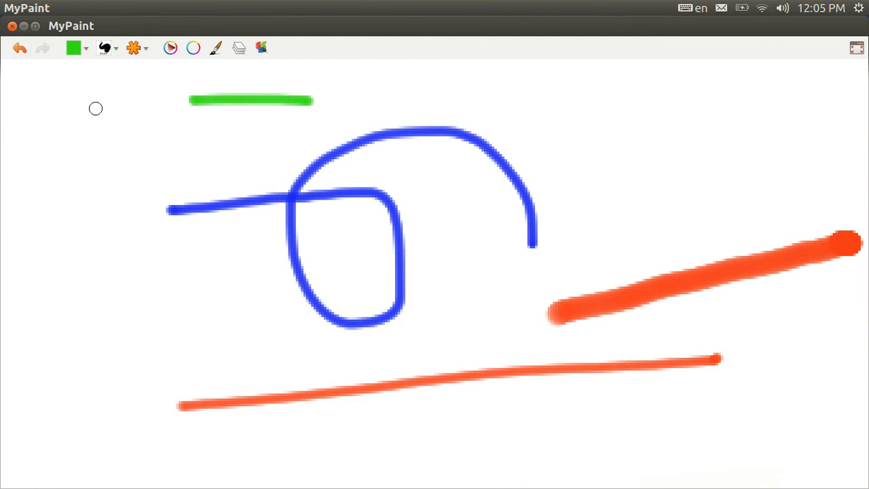
click(19, 48)
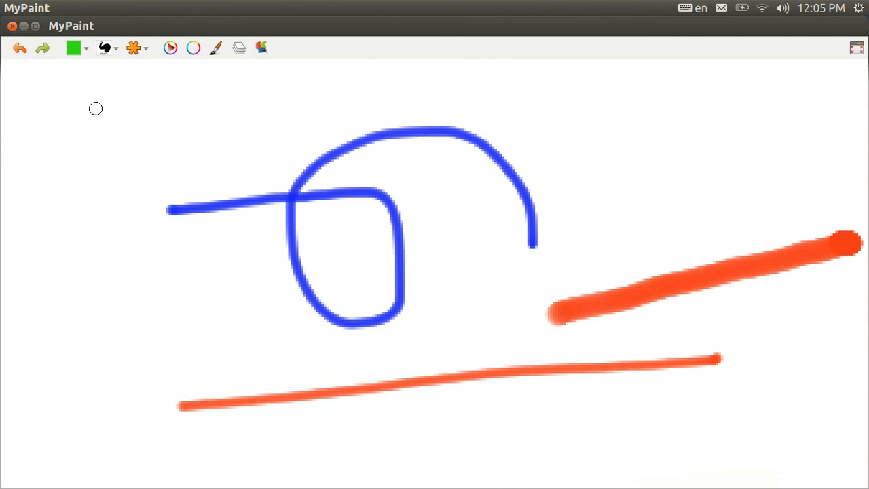
mouse_move(114, 110)
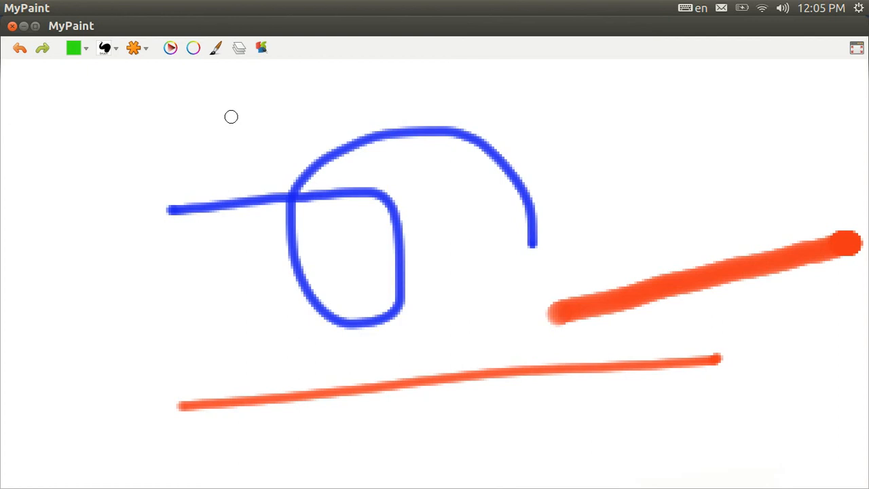
mouse_move(251, 124)
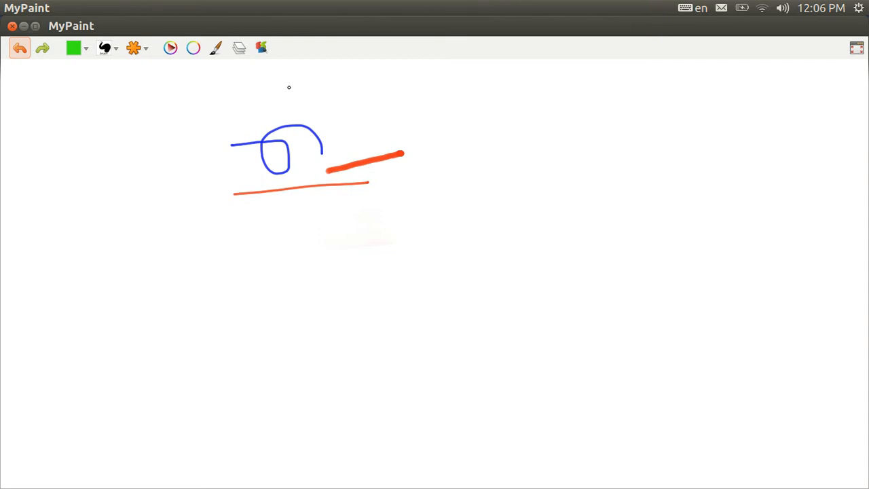
mouse_move(146, 65)
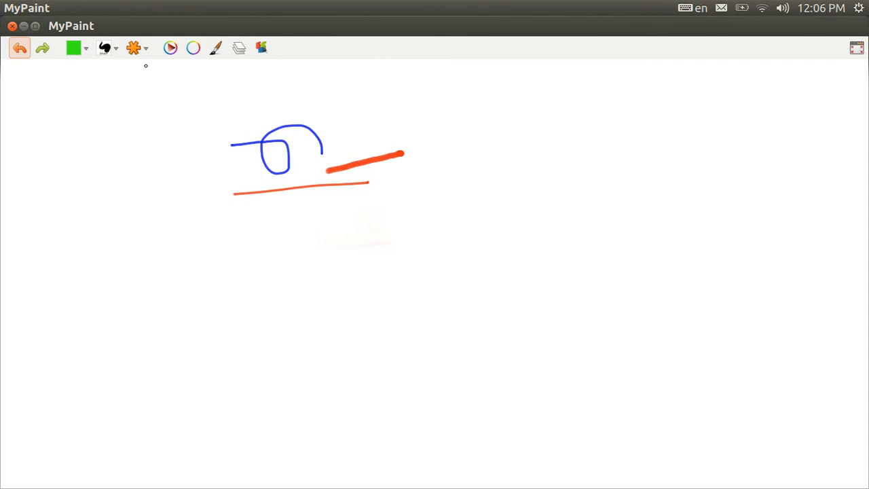
mouse_move(133, 48)
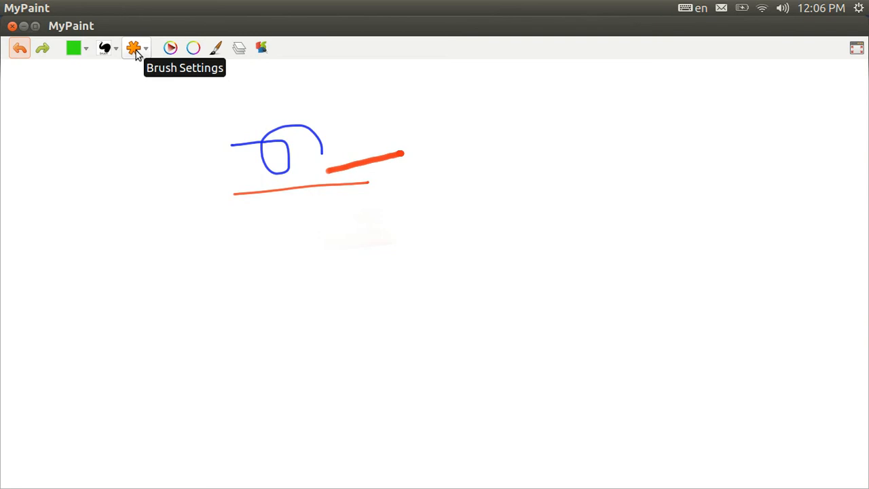
click(133, 48)
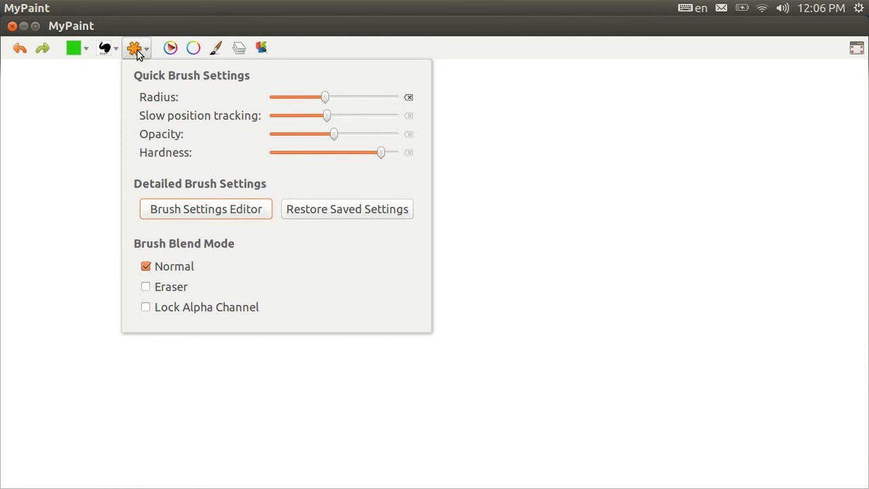
mouse_move(111, 82)
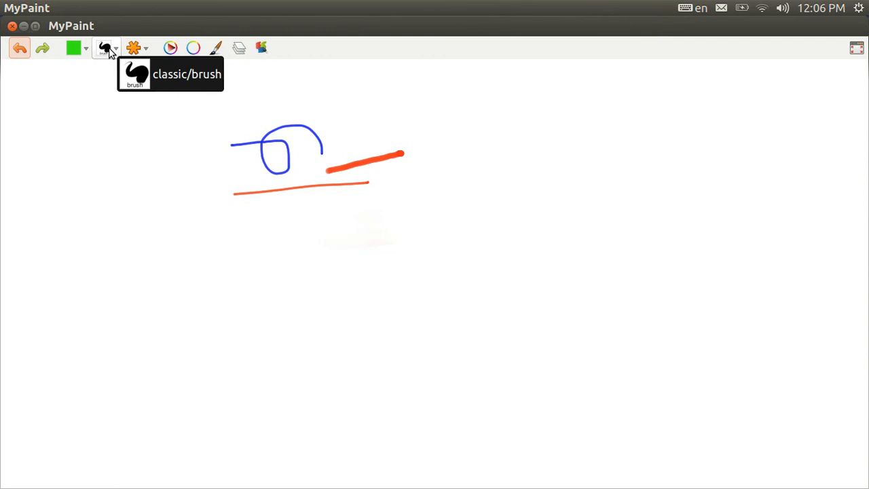
click(107, 47)
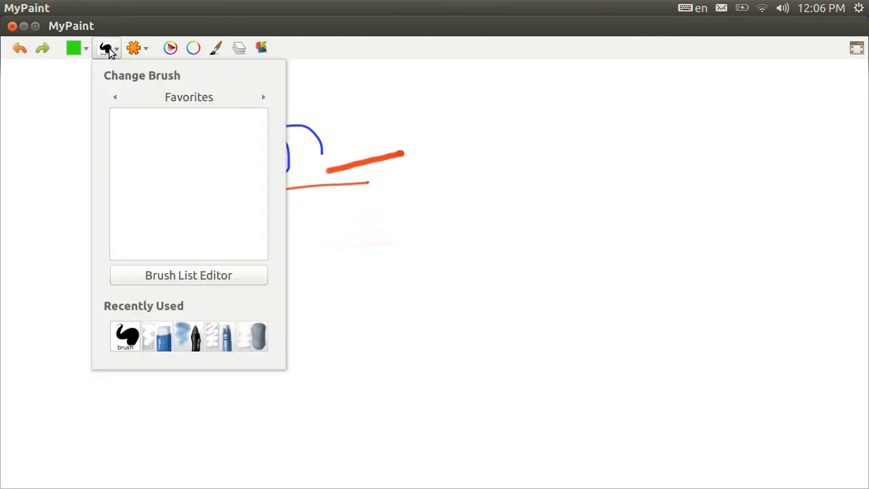
mouse_move(256, 99)
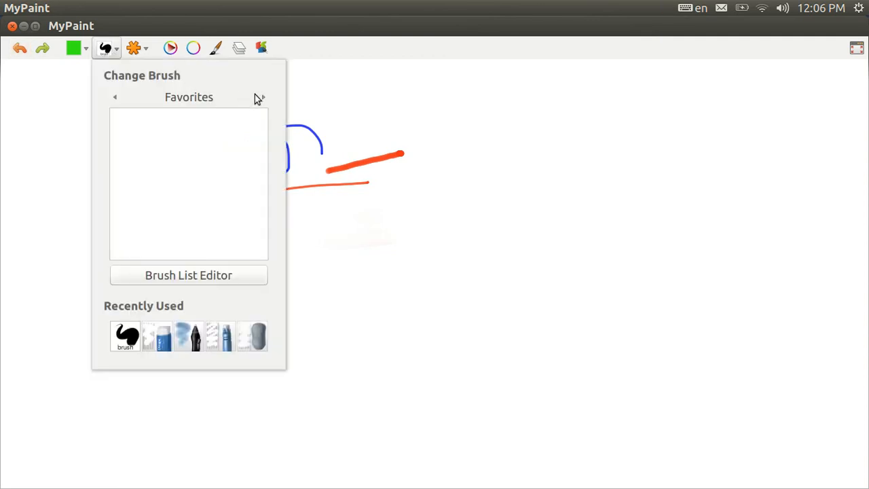
click(263, 97)
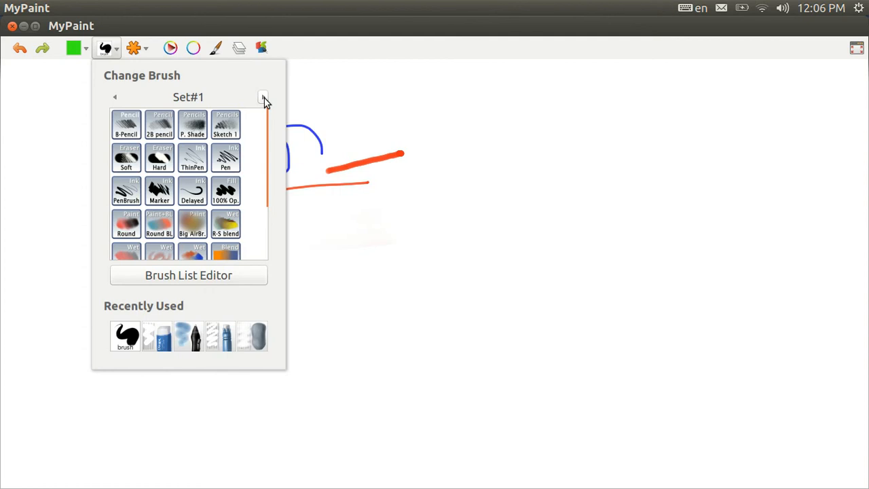
click(263, 97)
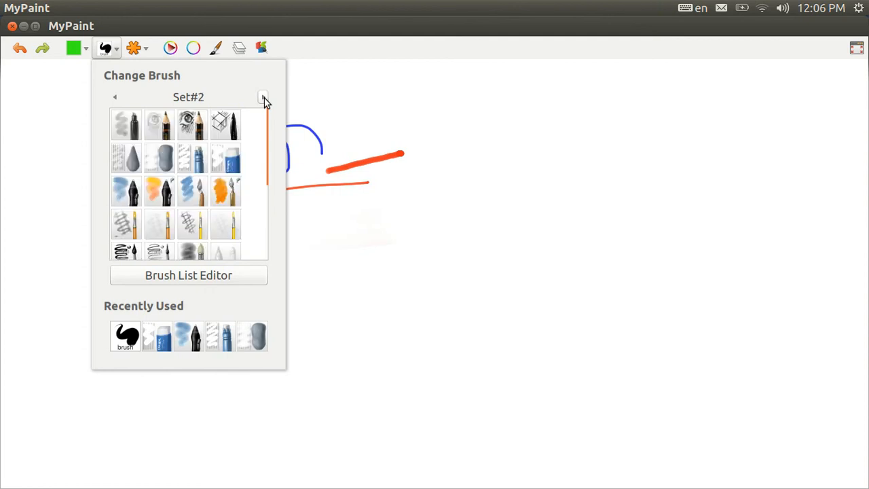
click(263, 97)
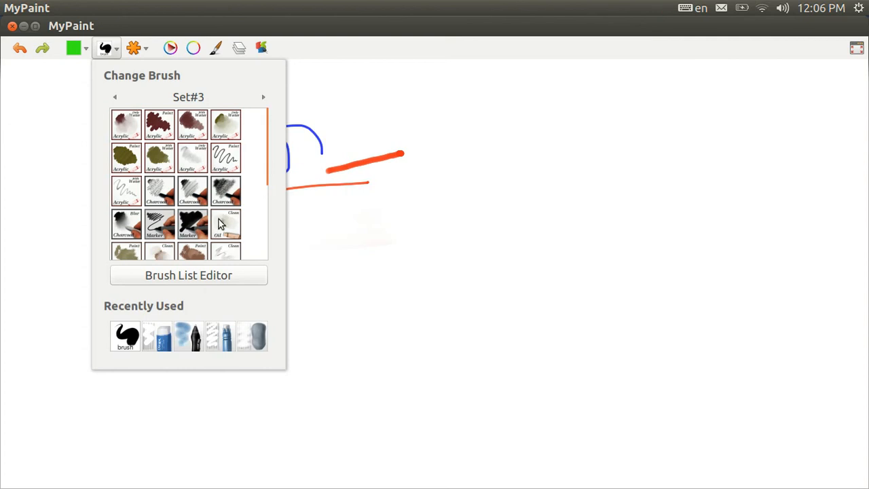
mouse_move(126, 336)
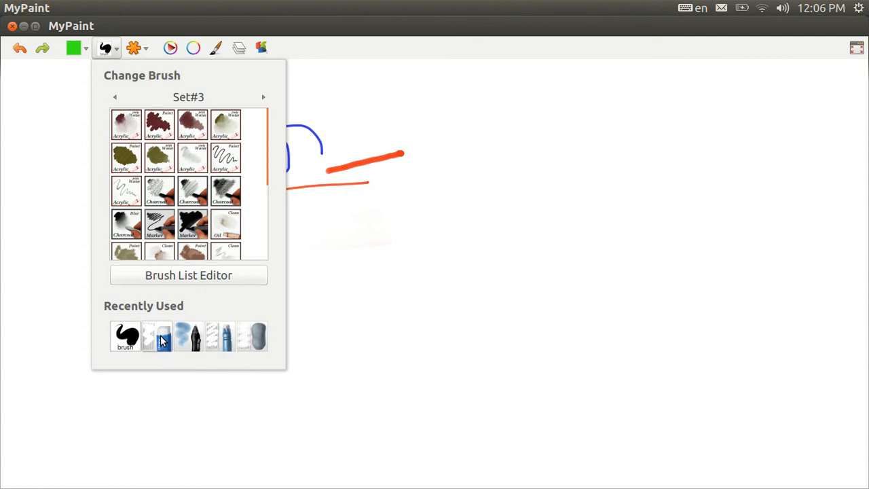
mouse_move(157, 335)
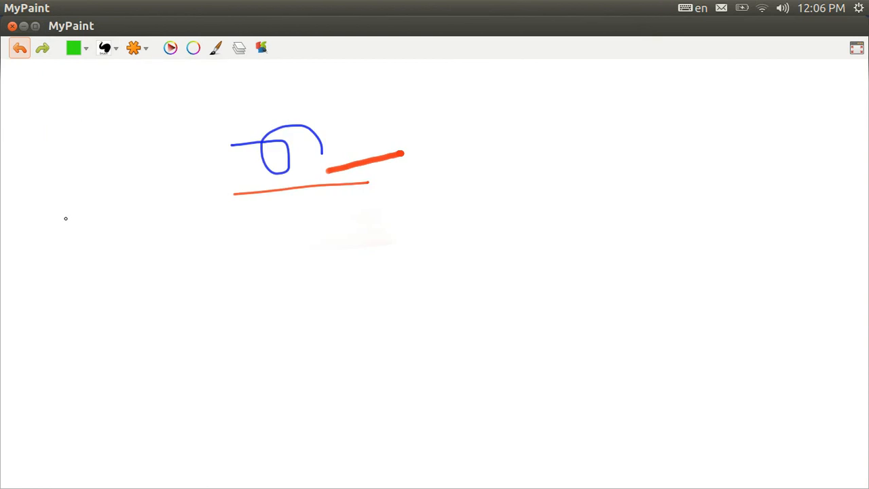
mouse_move(248, 235)
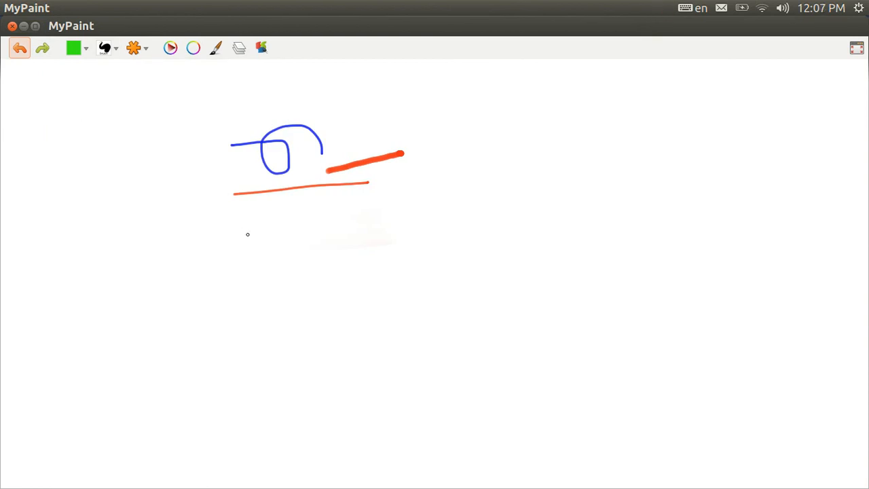
Step: Try a green test line with another brush, return to the classic brush, and pick red
click(134, 48)
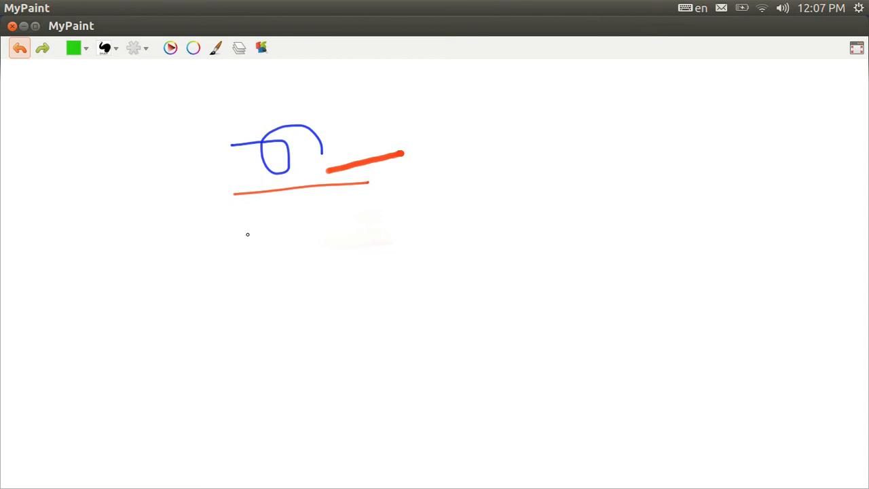
drag(247, 234, 345, 233)
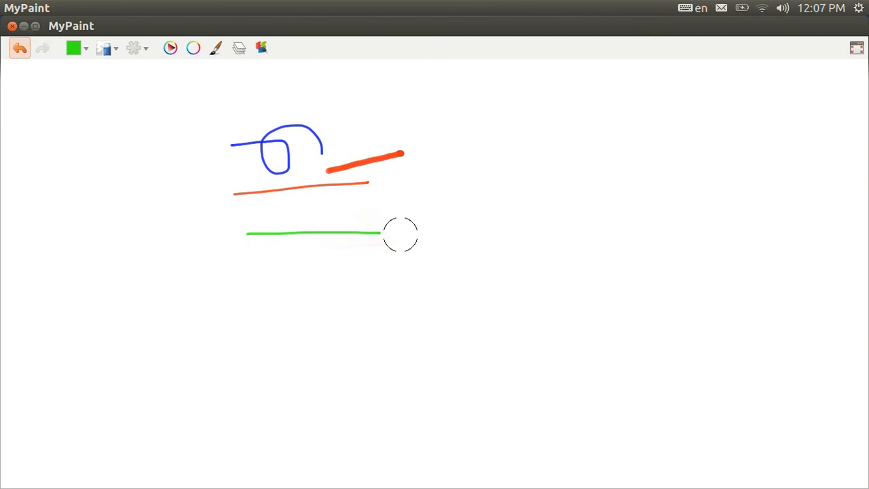
mouse_move(627, 235)
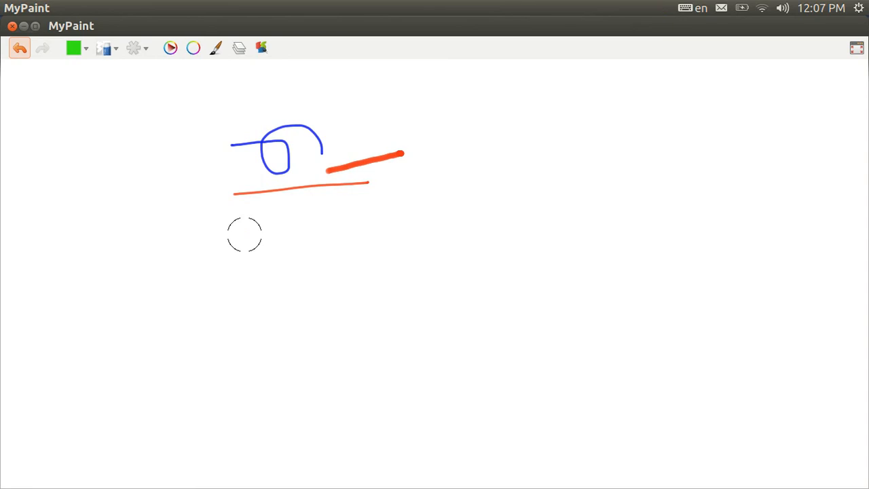
click(104, 48)
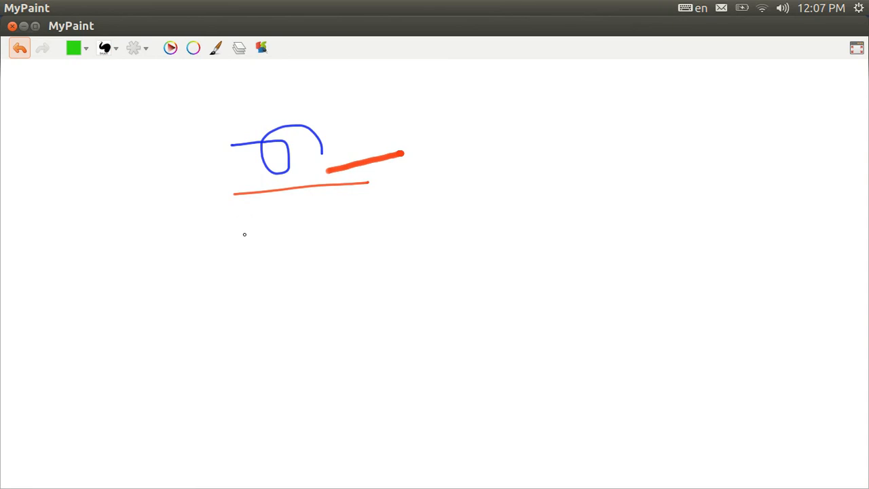
click(73, 48)
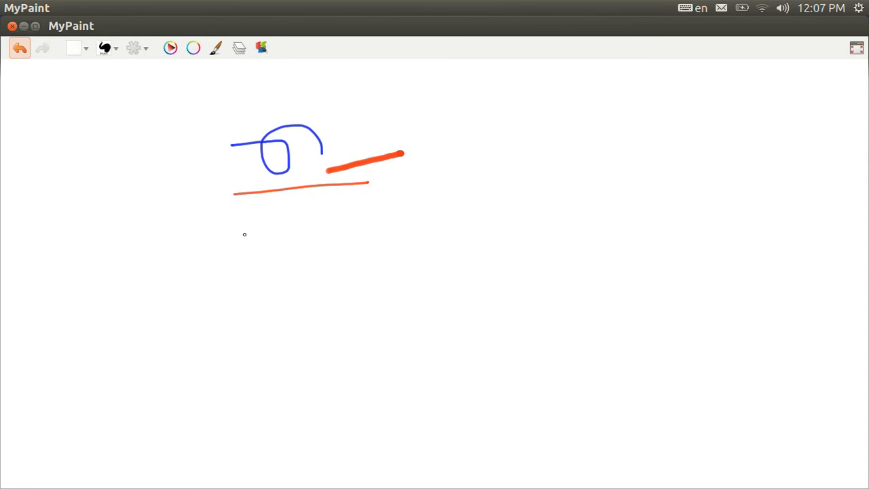
click(73, 47)
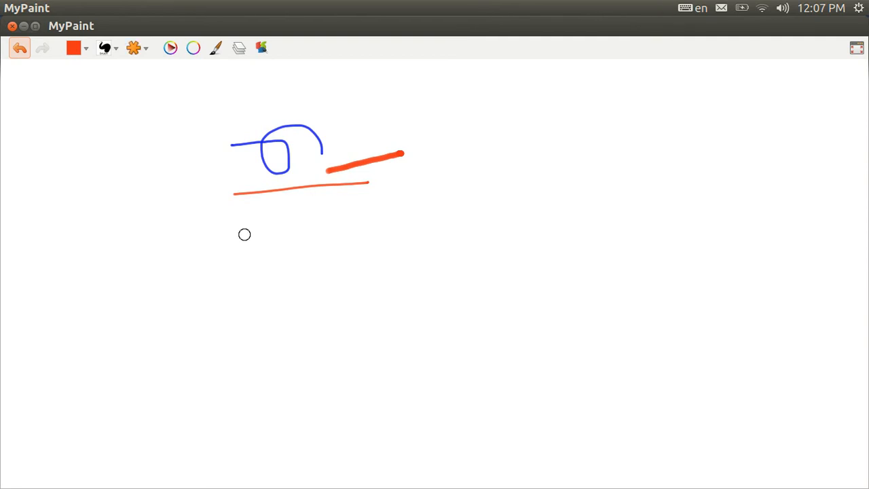
Step: Paint a thick red stroke below the thin line, curling into a loop and arcing upward
drag(244, 234, 426, 216)
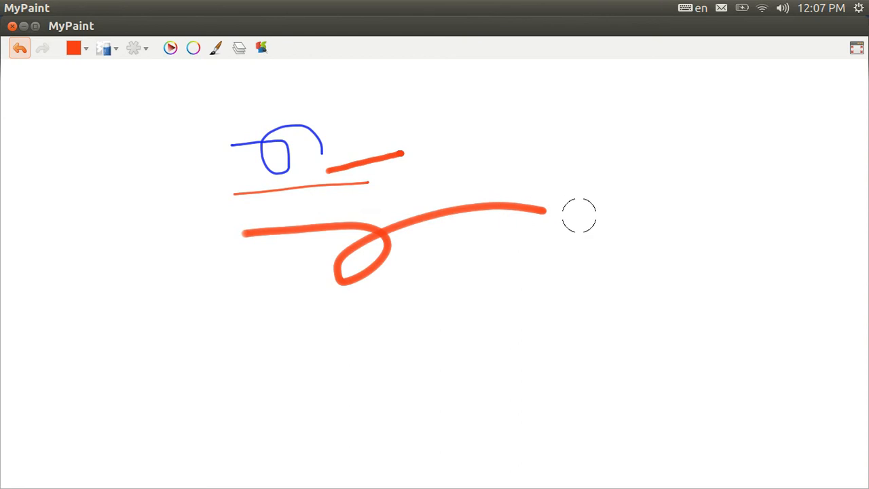
mouse_move(571, 216)
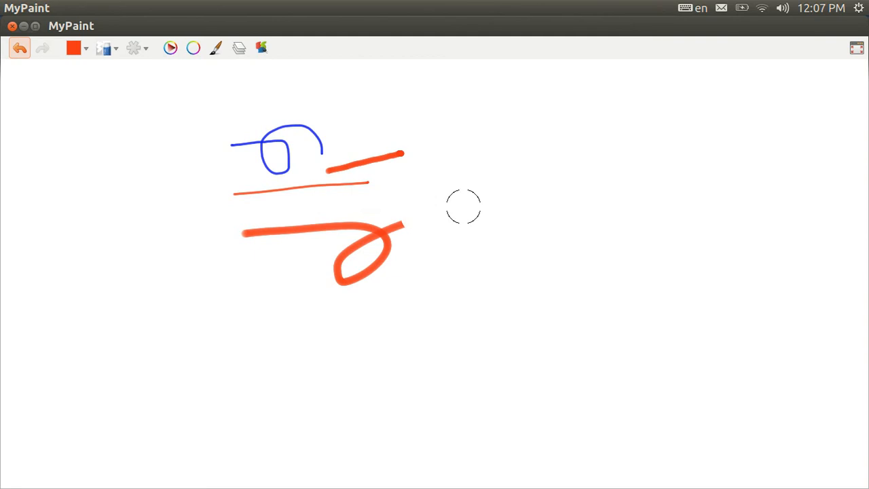
mouse_move(561, 197)
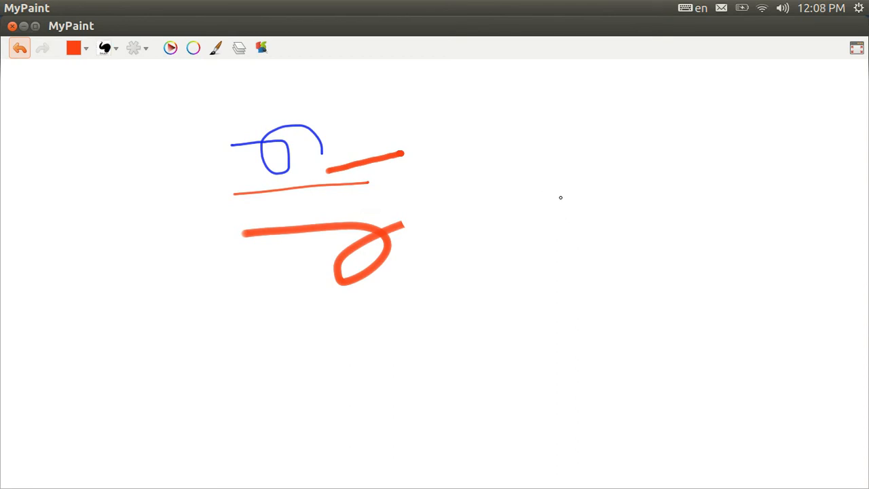
drag(561, 197, 606, 200)
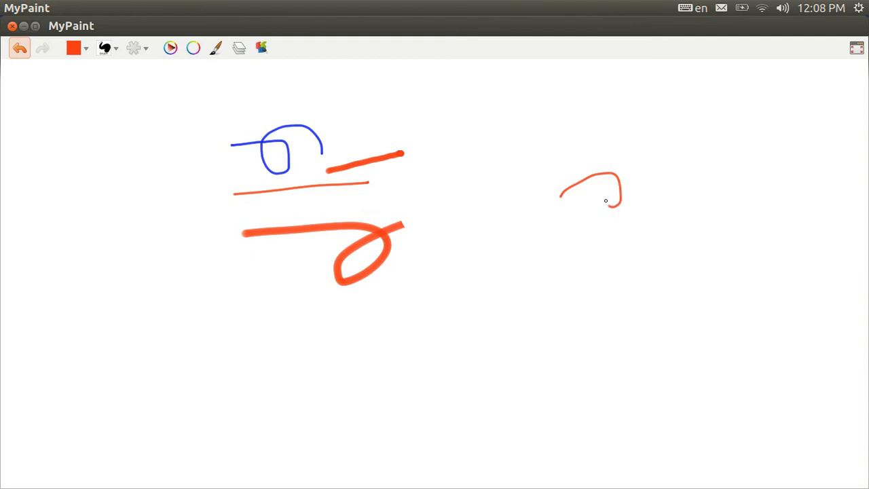
drag(605, 204, 741, 212)
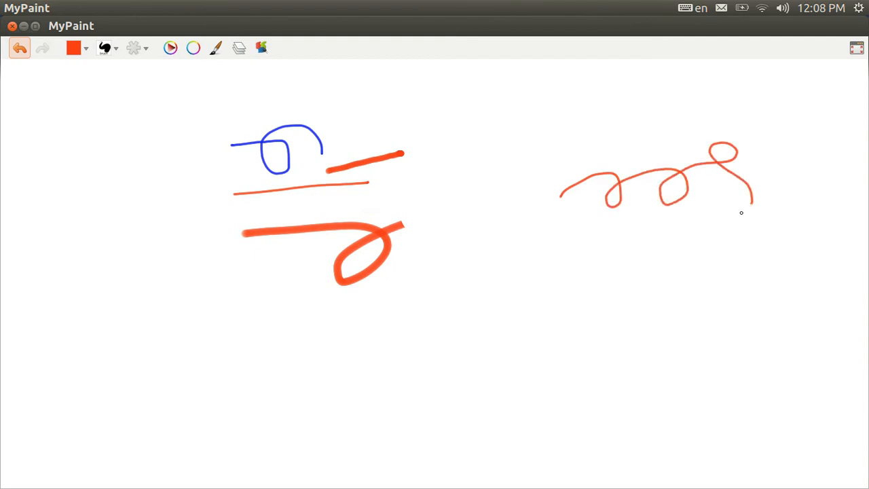
drag(741, 210, 561, 245)
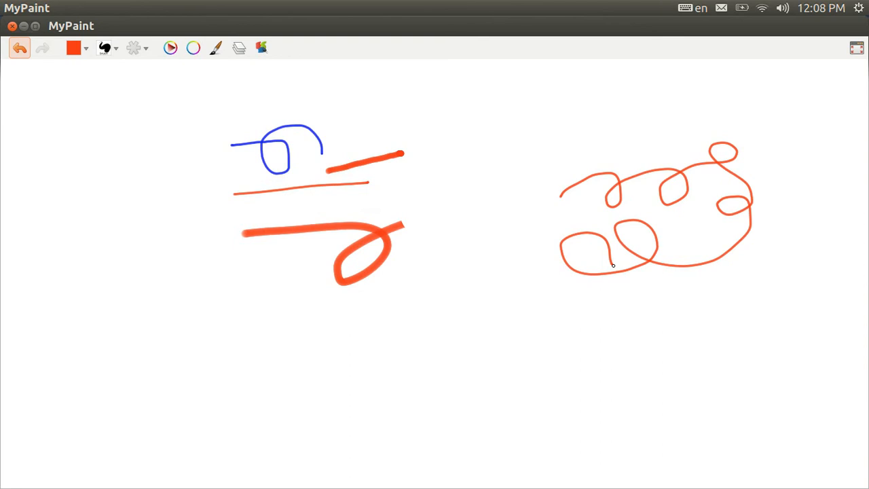
click(19, 48)
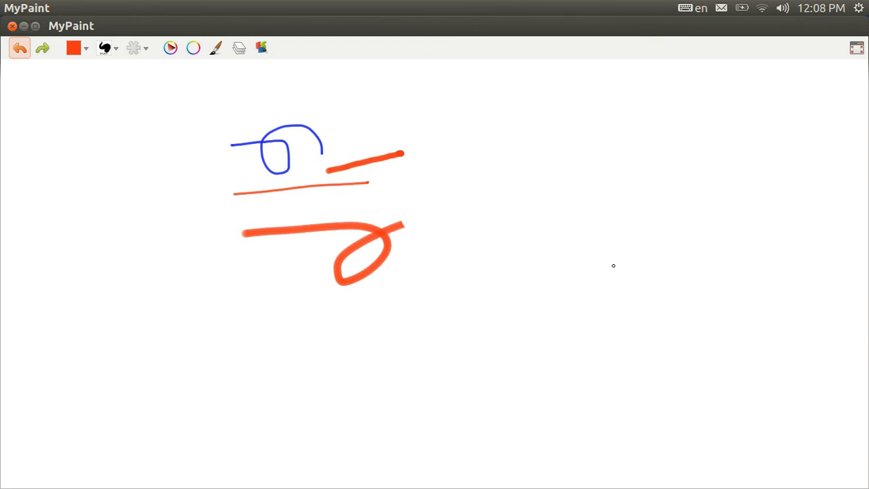
mouse_move(587, 256)
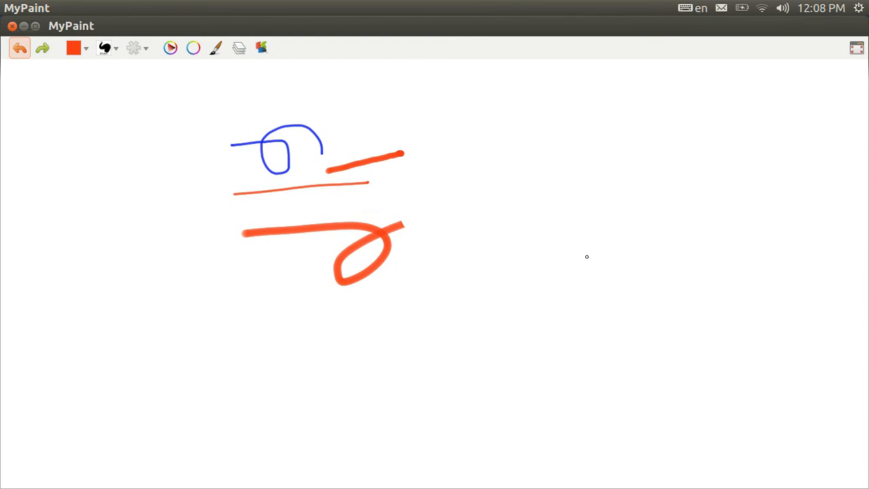
mouse_move(383, 135)
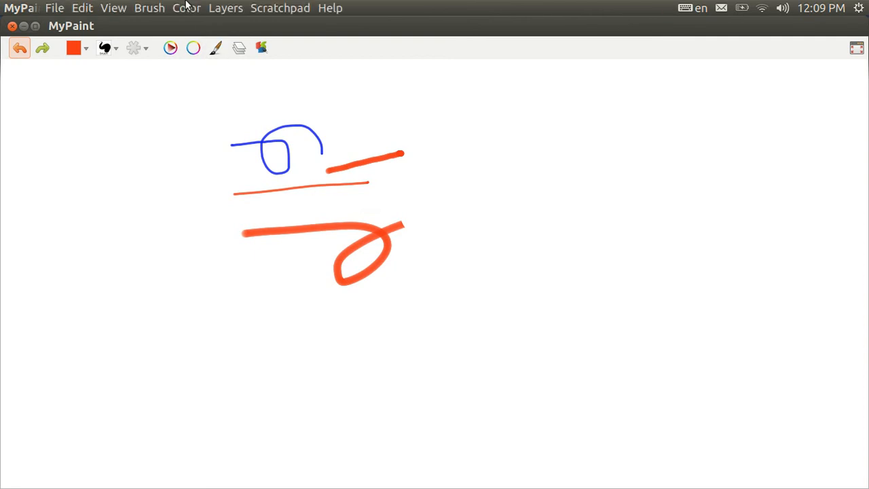
click(226, 7)
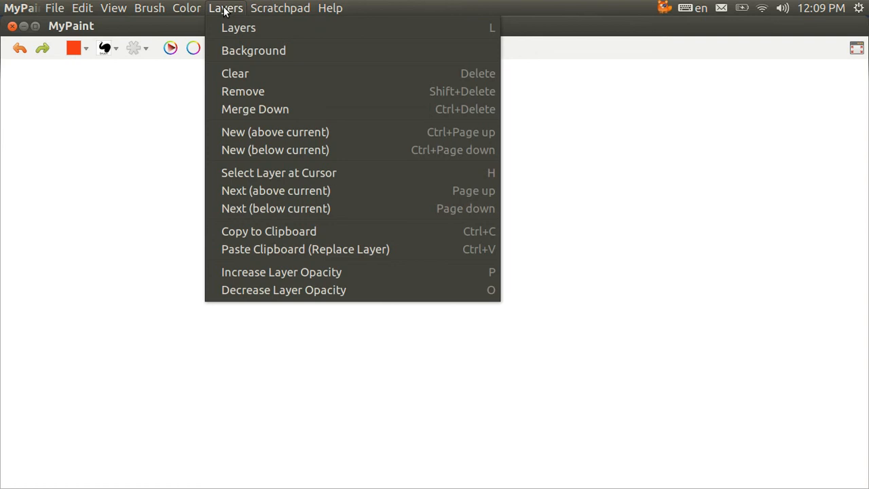
click(330, 8)
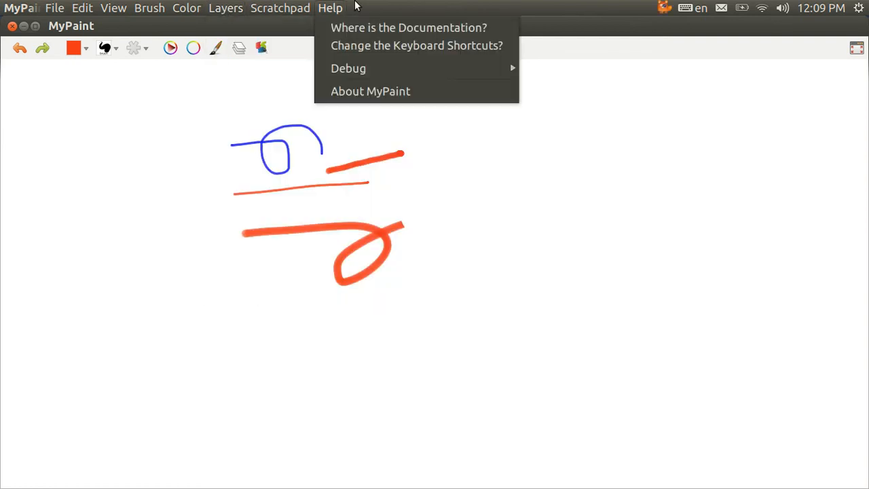
mouse_move(348, 68)
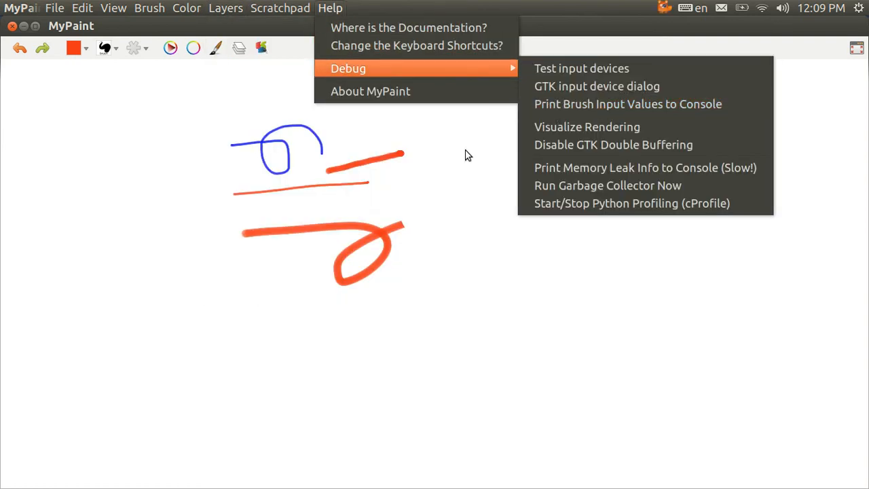
click(469, 151)
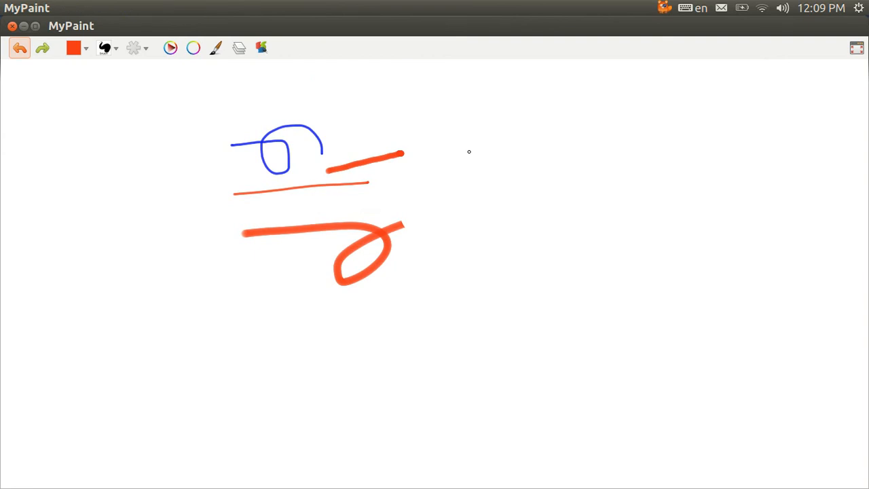
mouse_move(523, 118)
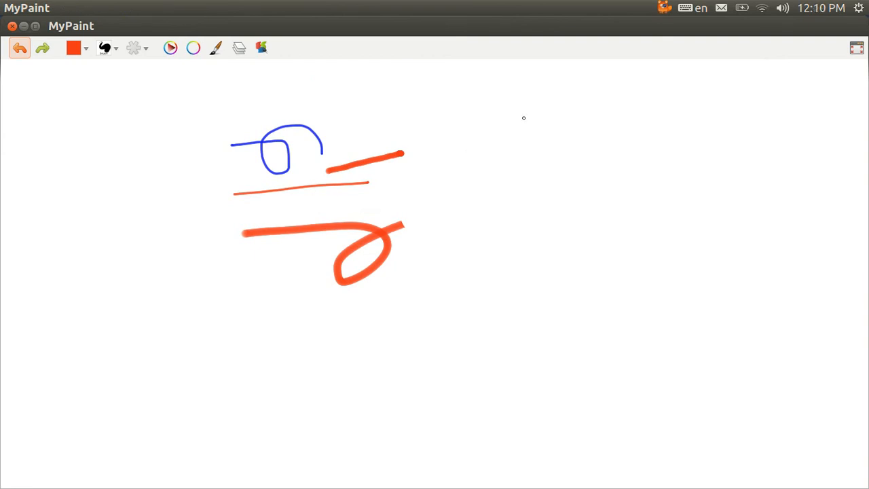